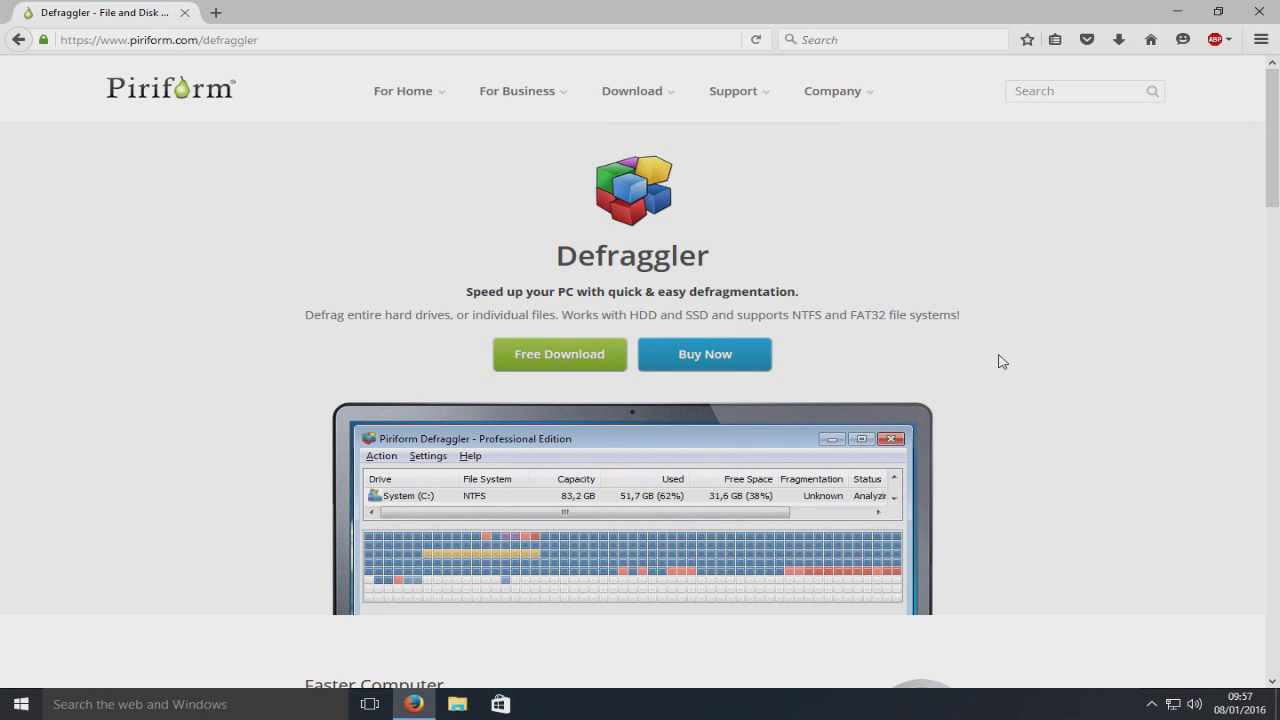
mouse_move(1035, 374)
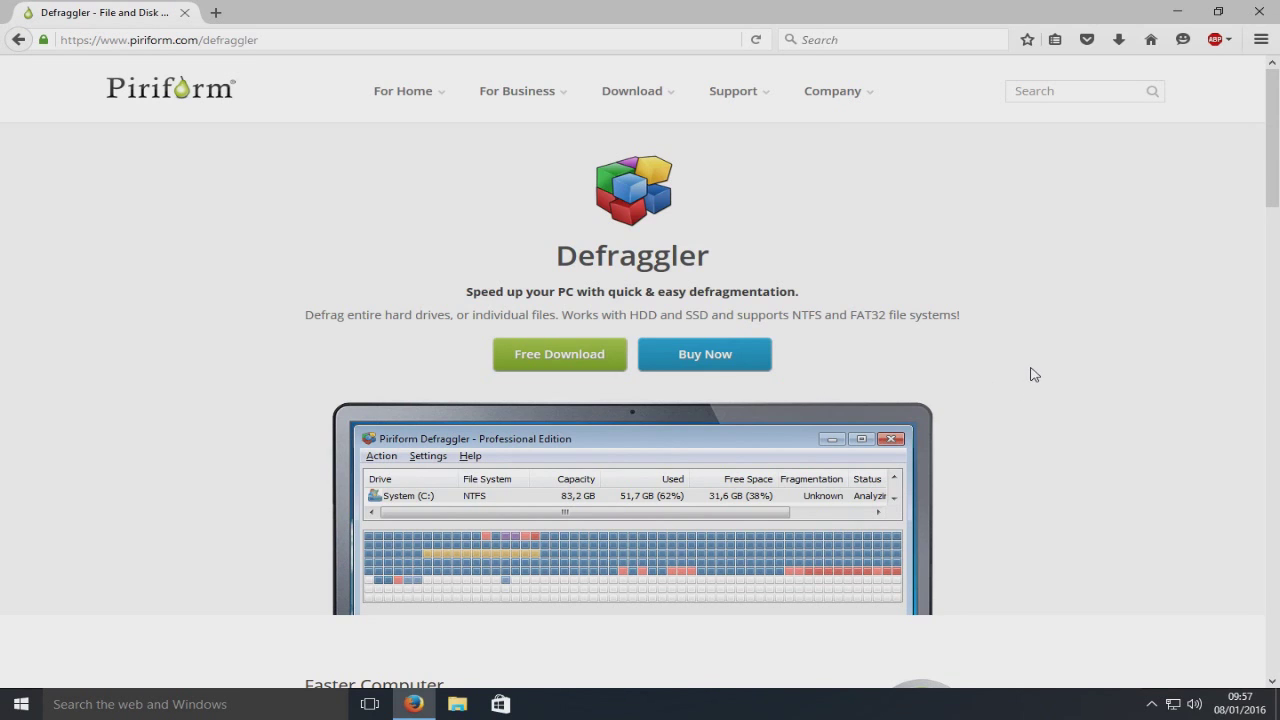
Step: Download the free Defraggler edition from Piriform.com and save dfsetup219.exe
scroll("down", 3)
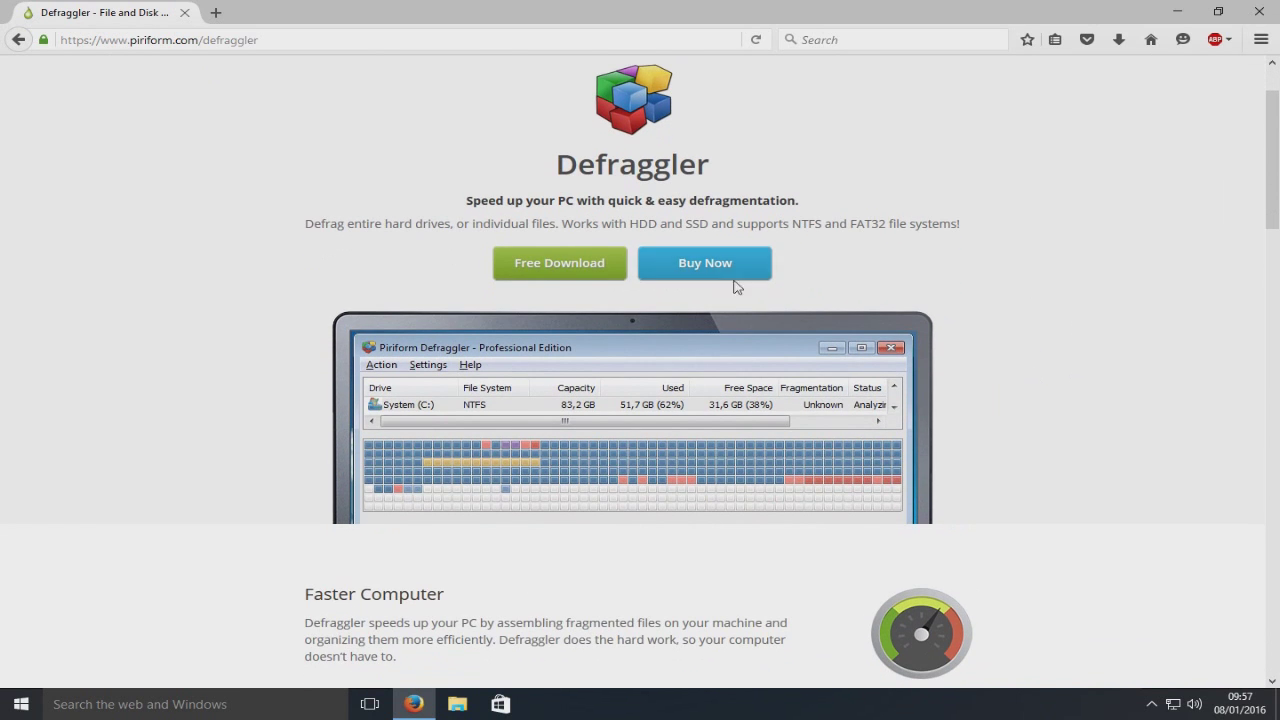
mouse_move(958, 259)
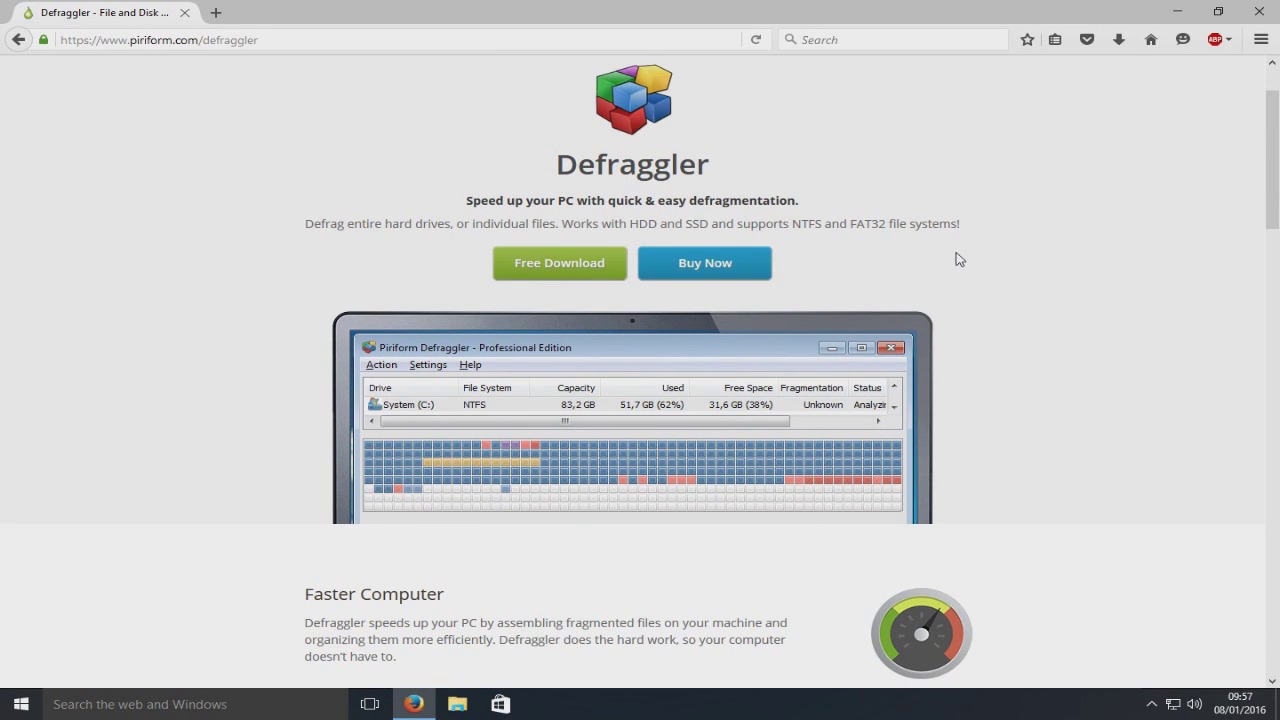
mouse_move(1120, 233)
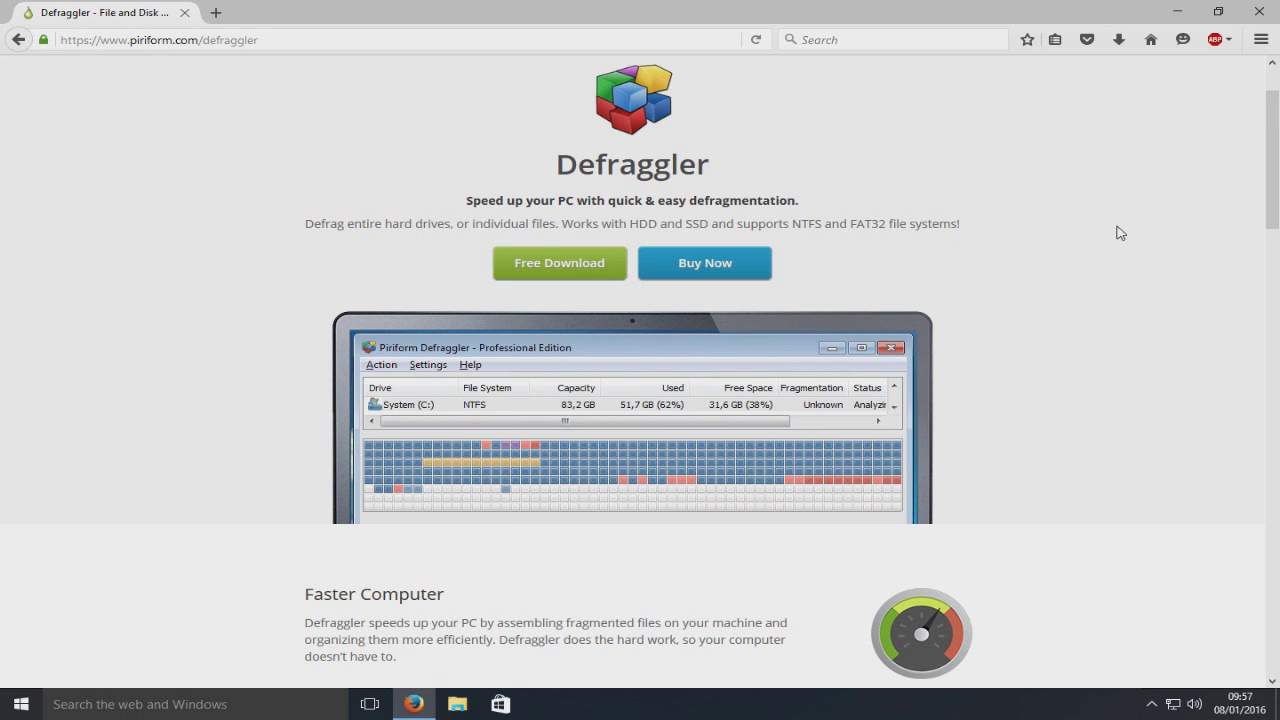
scroll("down", 3)
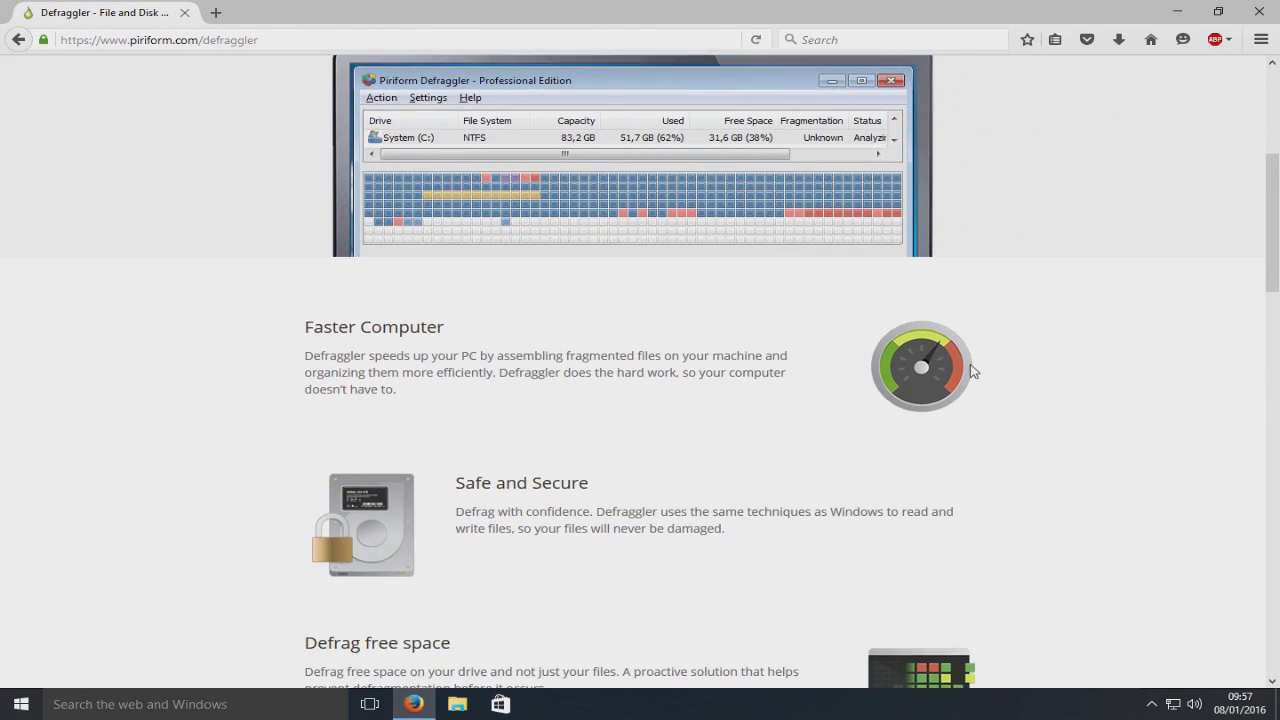
scroll("down", 3)
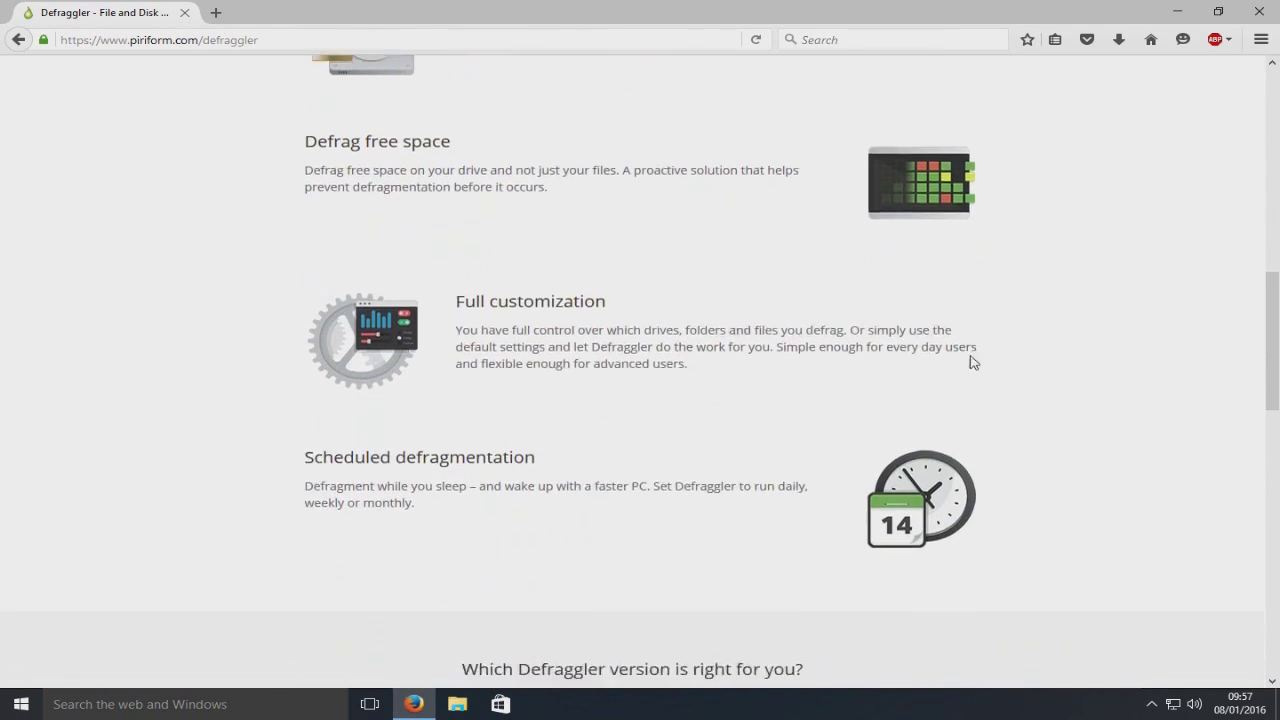
scroll("down", 3)
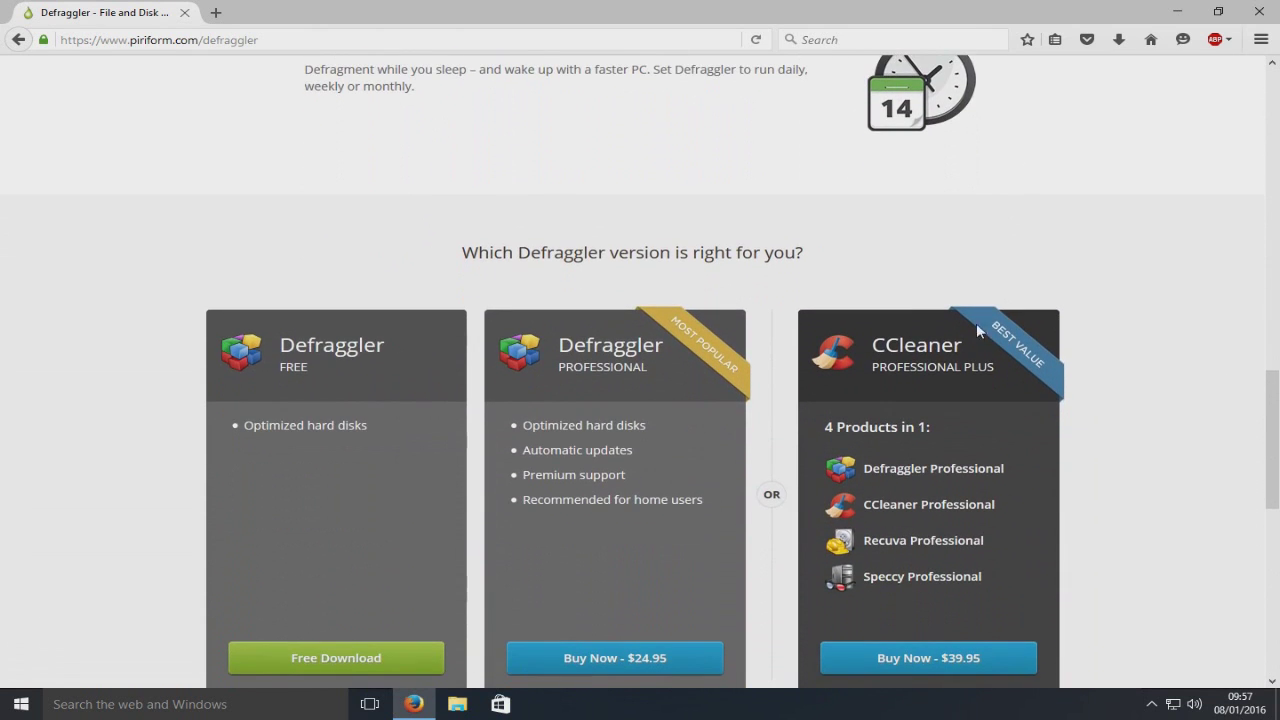
mouse_move(978, 331)
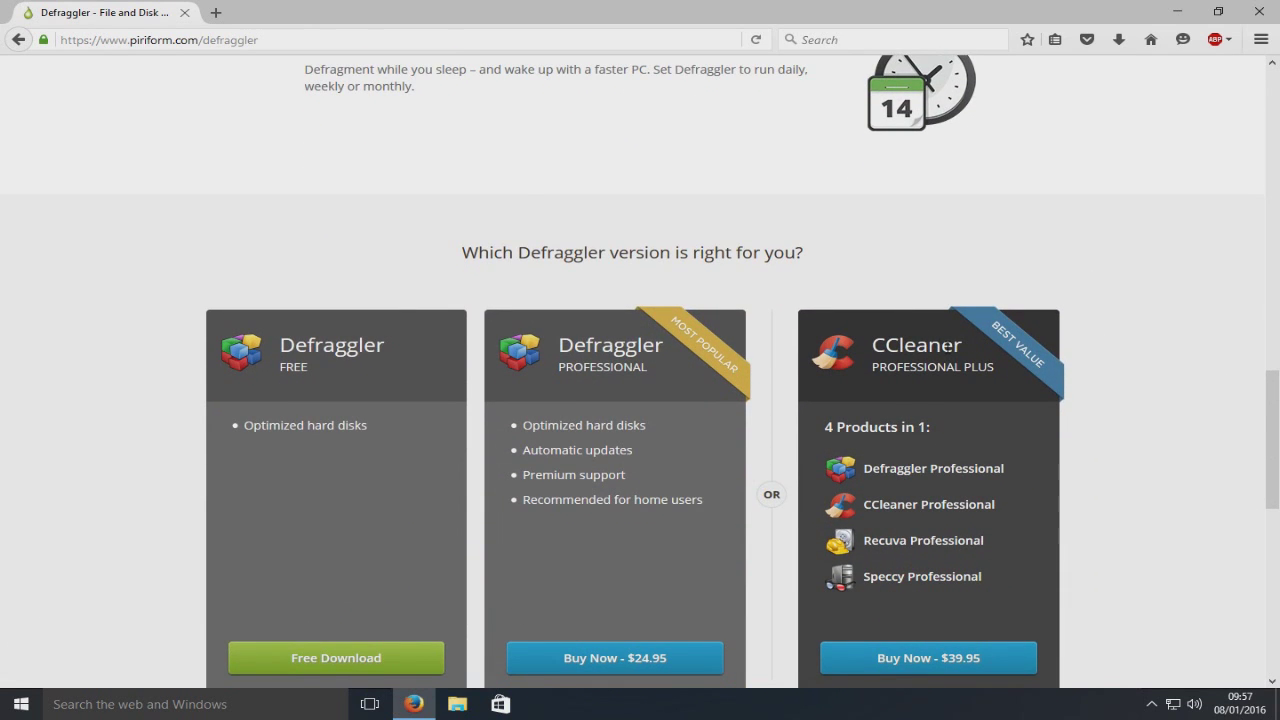
scroll("down", 3)
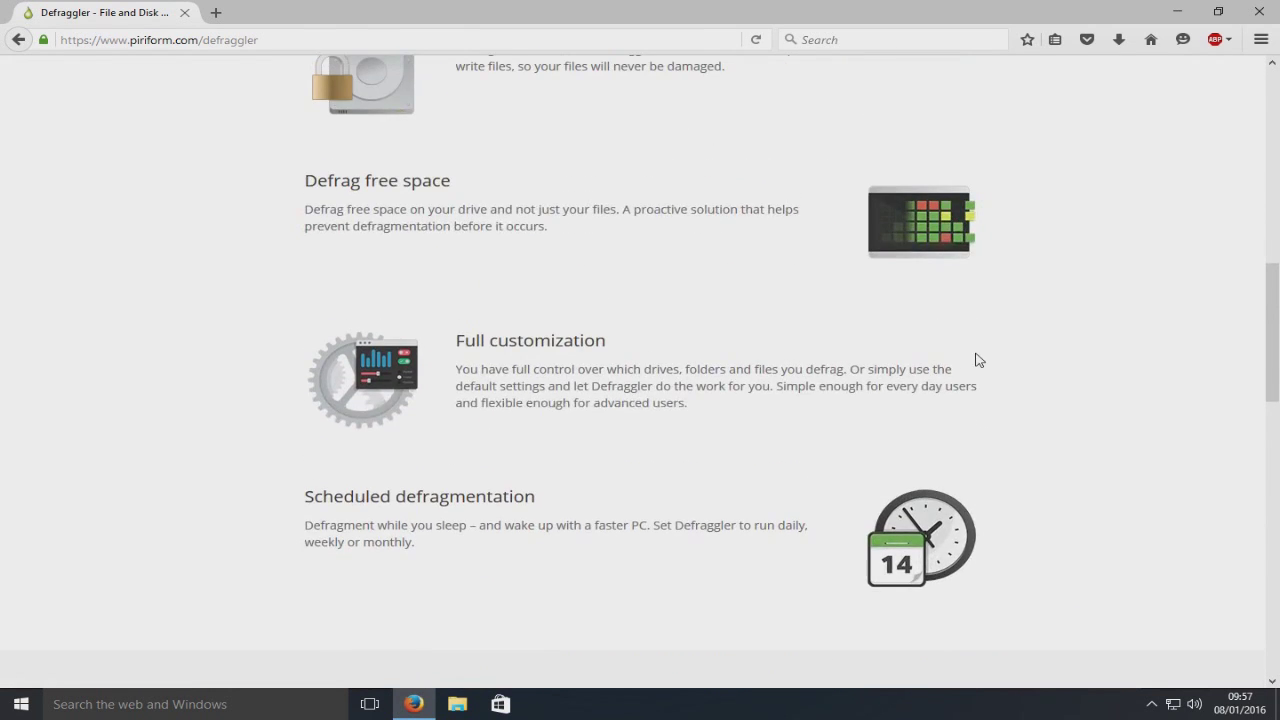
scroll("up", 3)
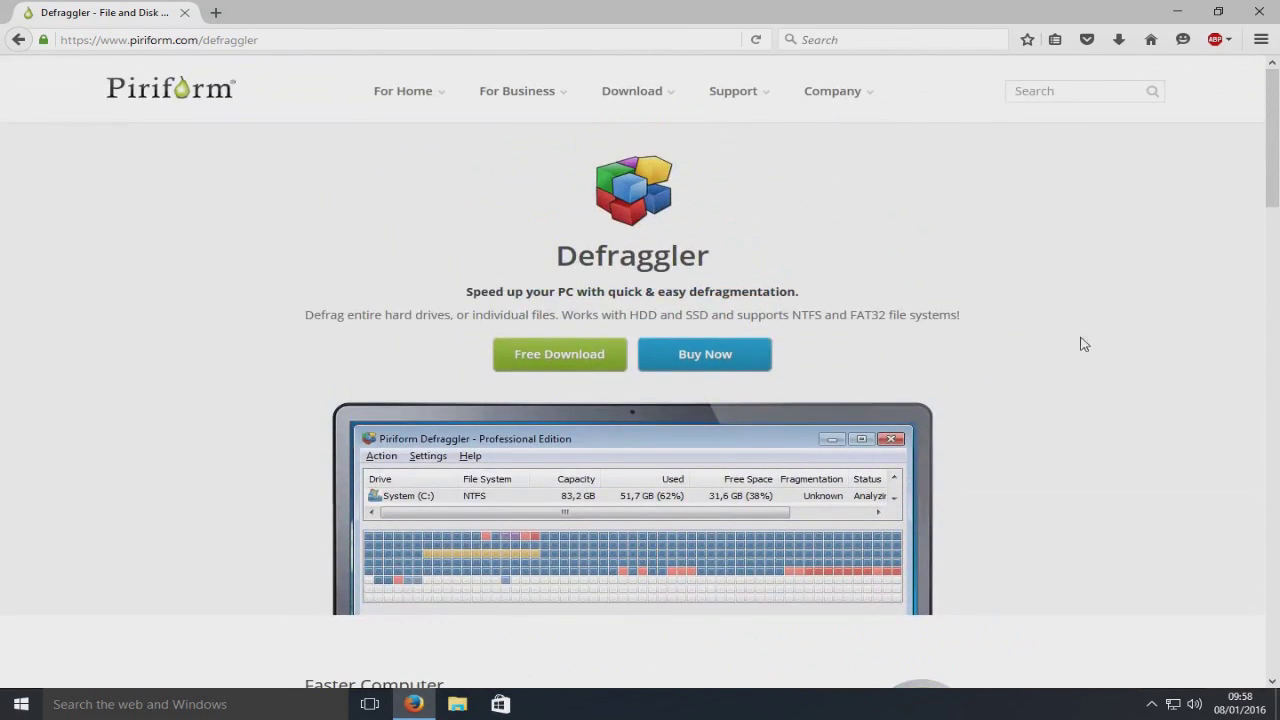
mouse_move(578, 363)
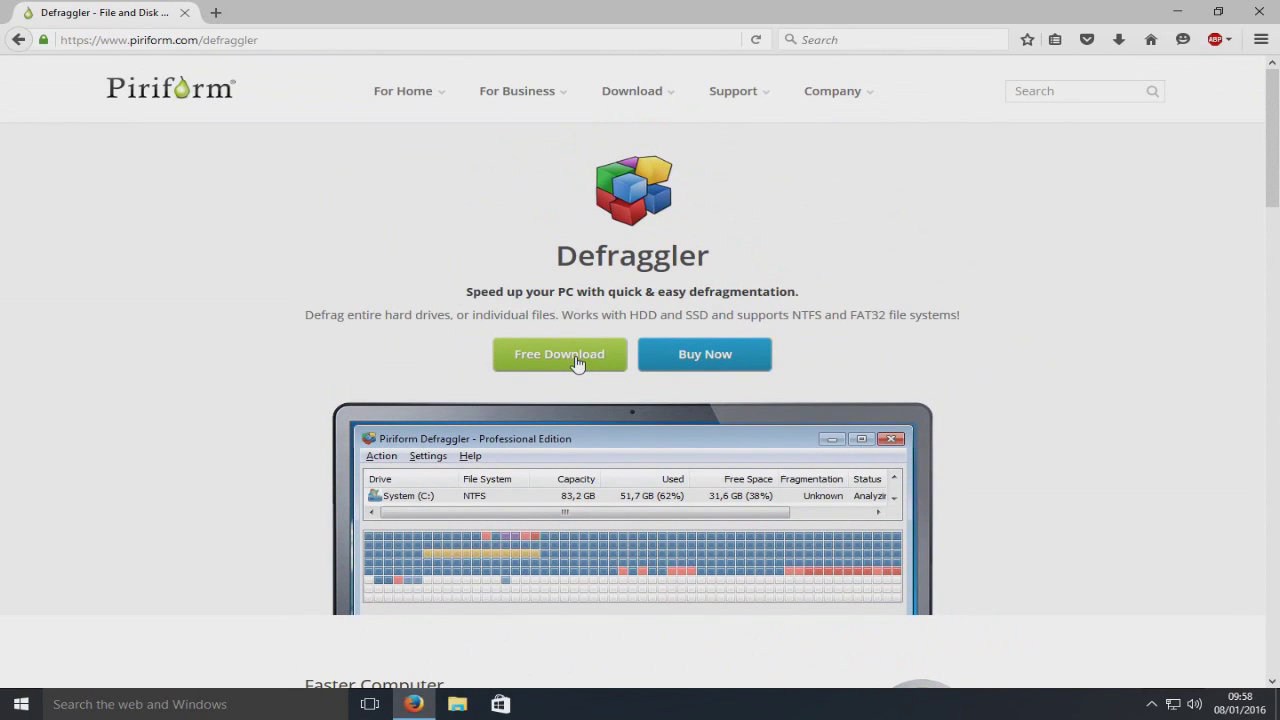
left_click(559, 353)
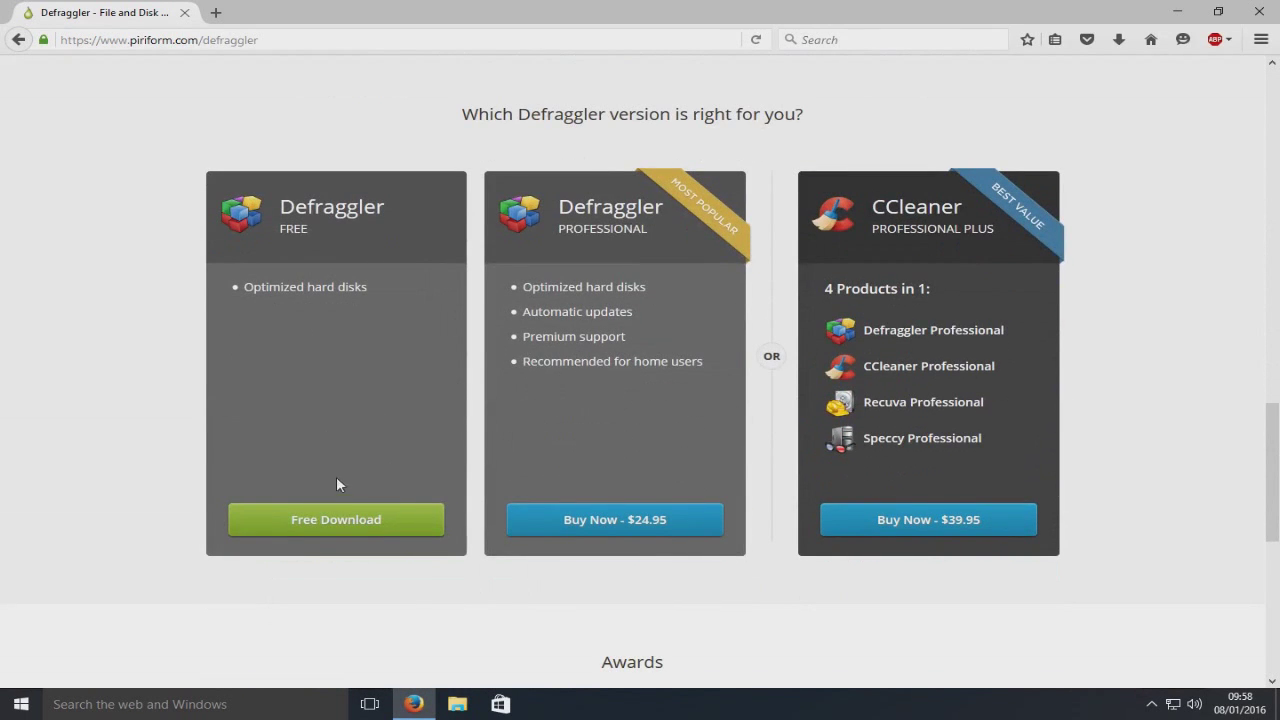
left_click(335, 519)
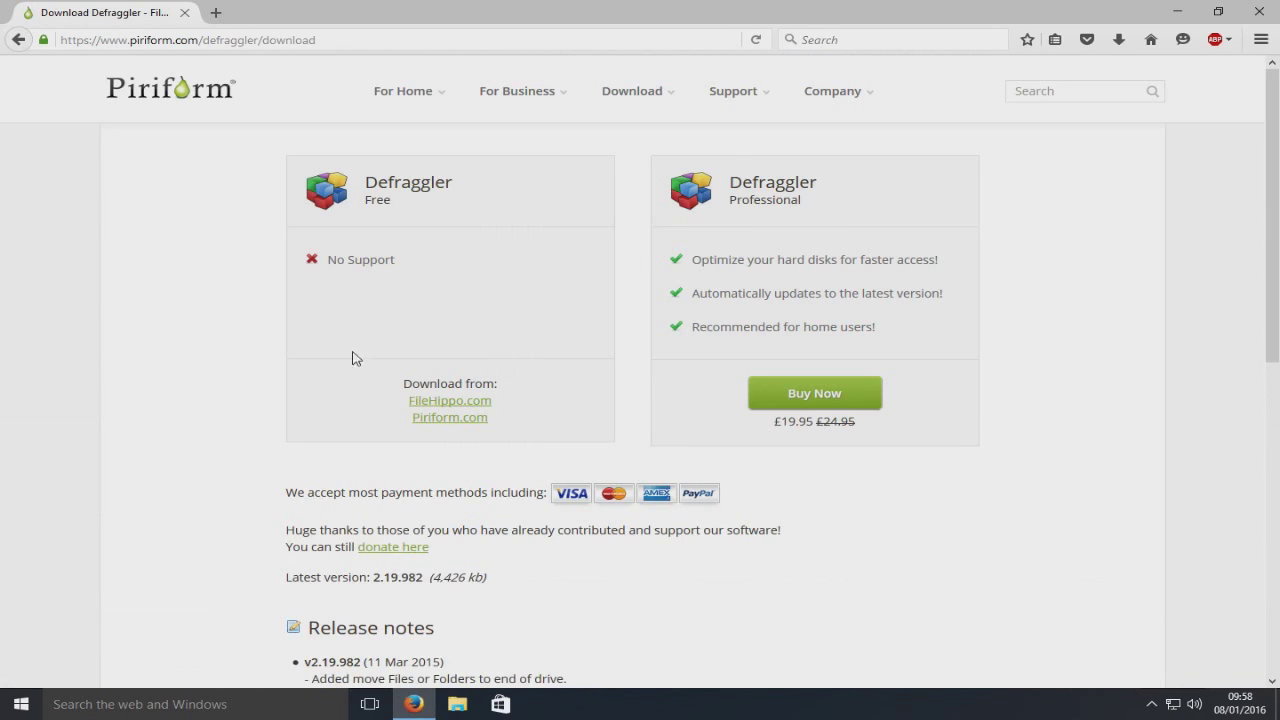
left_click(449, 417)
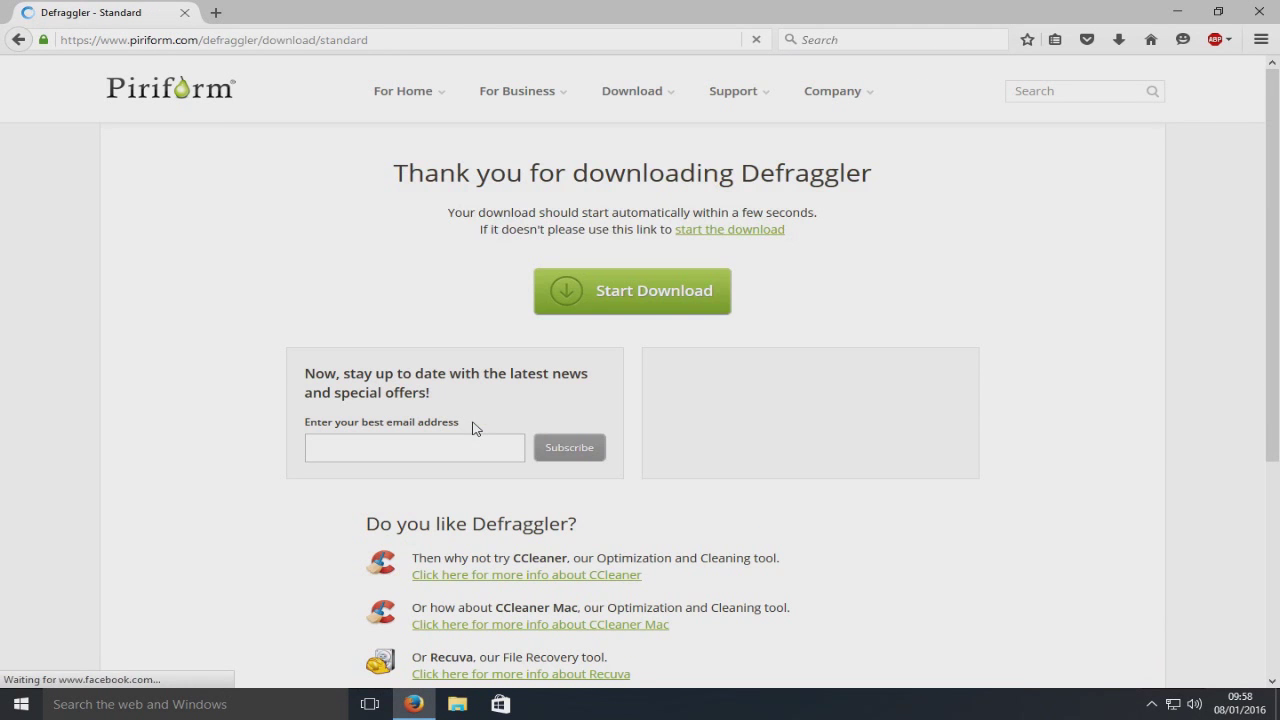
left_click(631, 290)
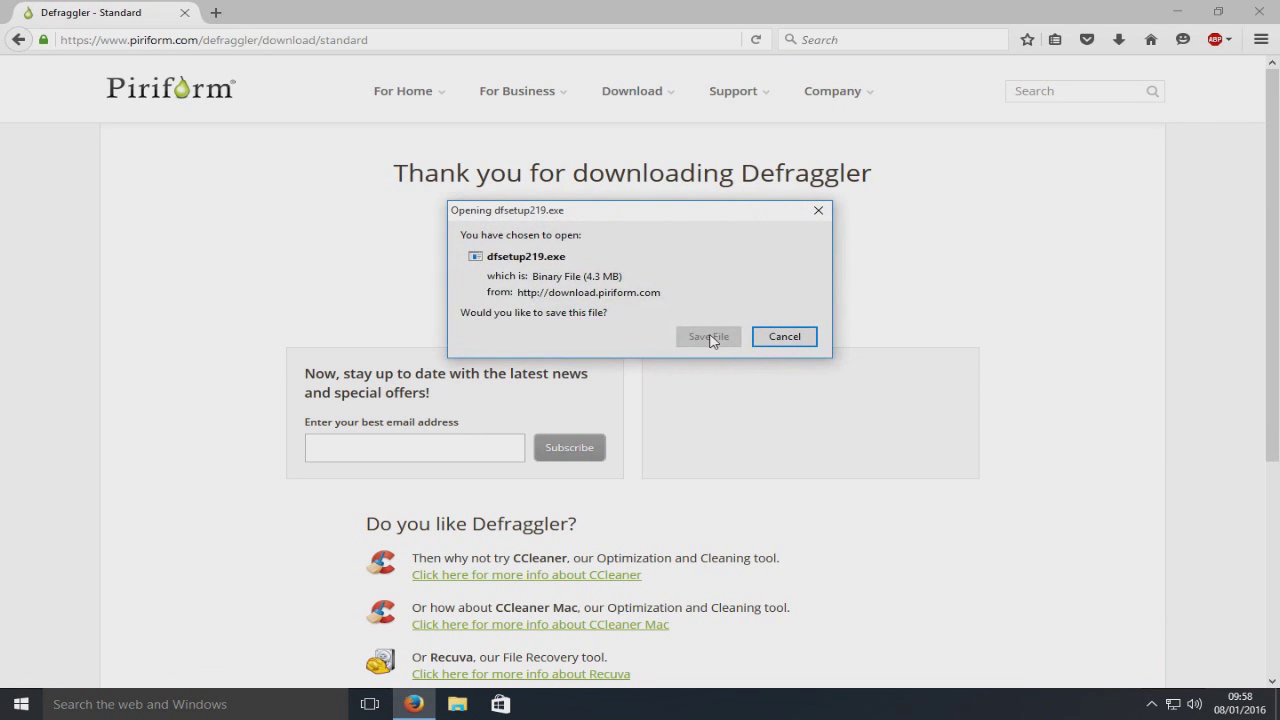
left_click(708, 336)
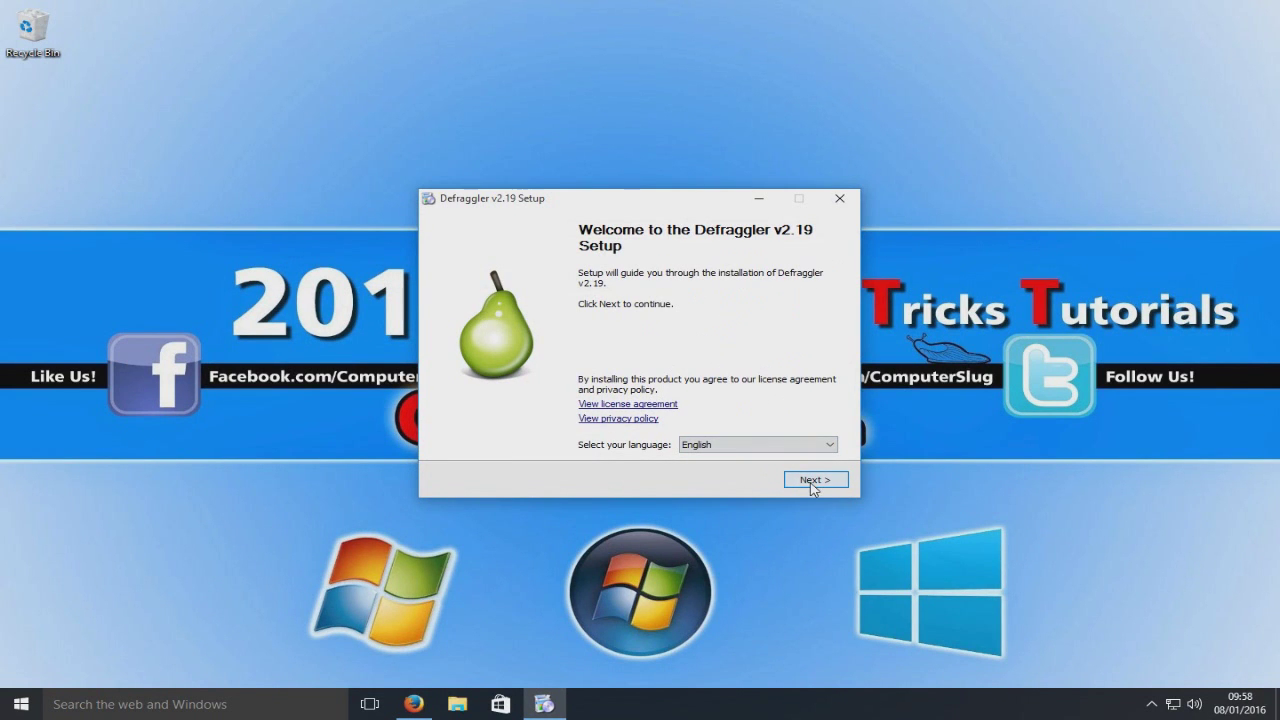
Step: Install Defraggler v2.19 with default options, untick View Release notes, and finish to launch it
left_click(814, 479)
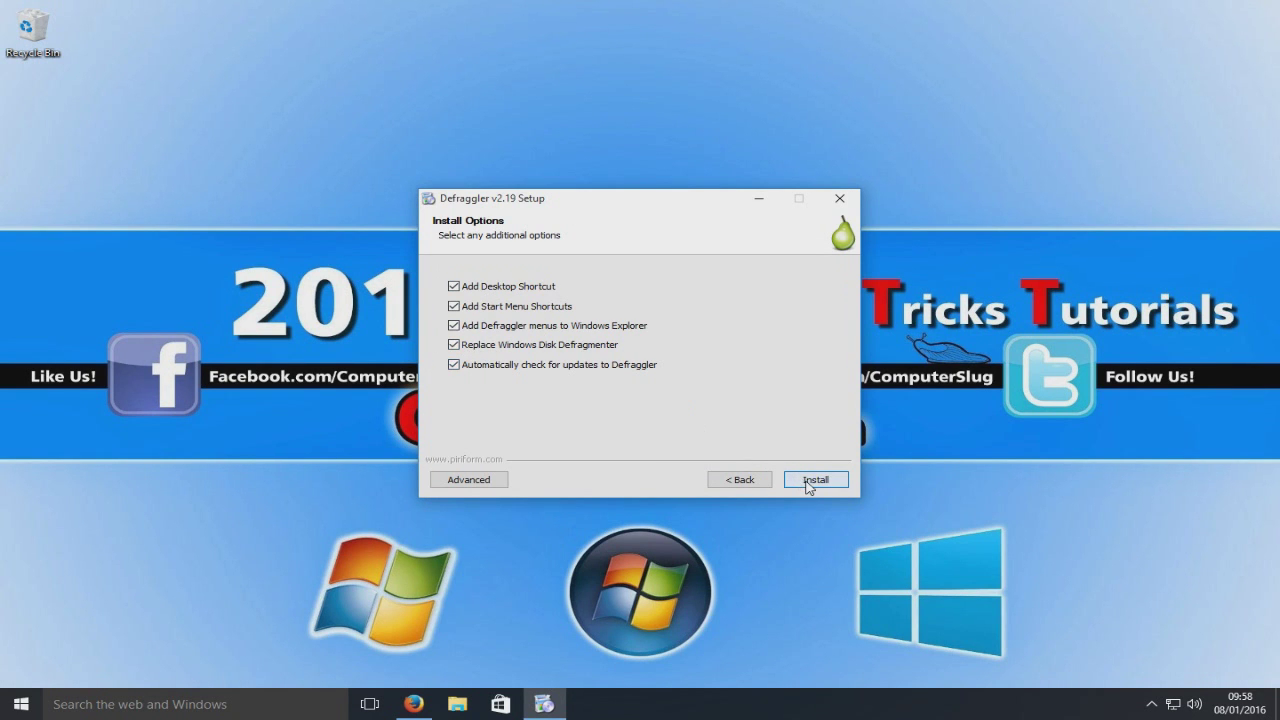
left_click(815, 479)
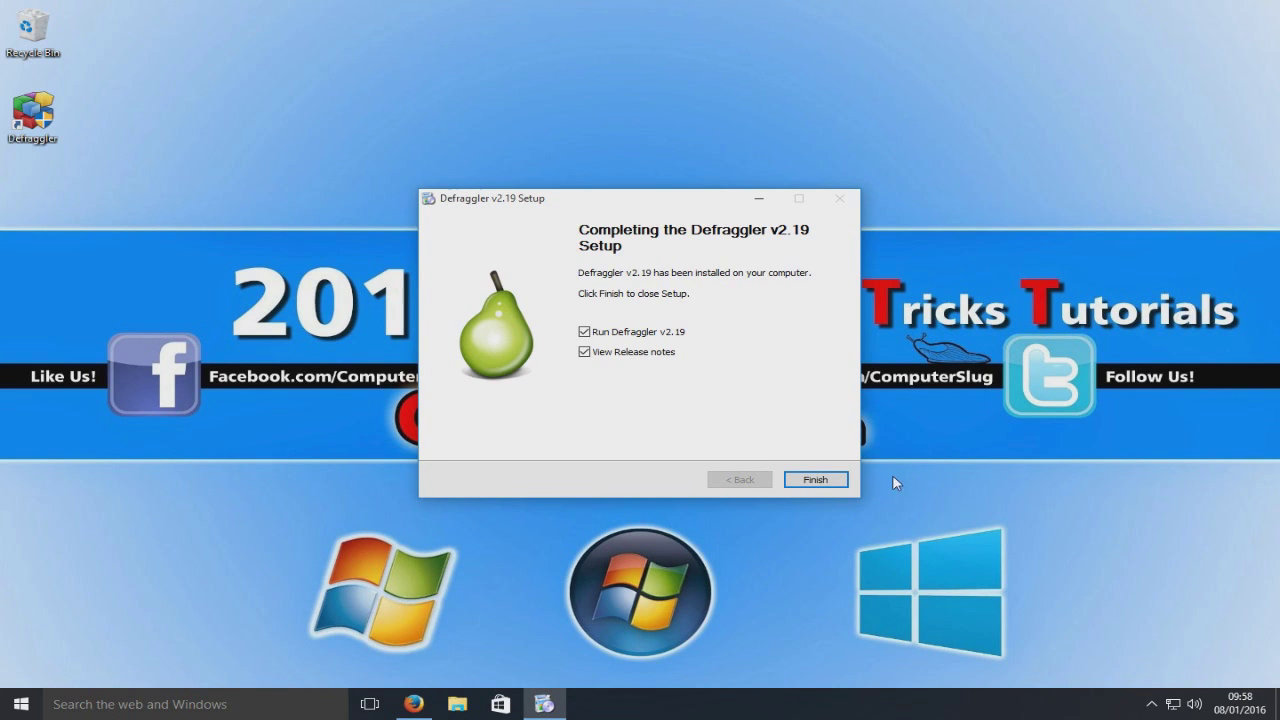
left_click(584, 351)
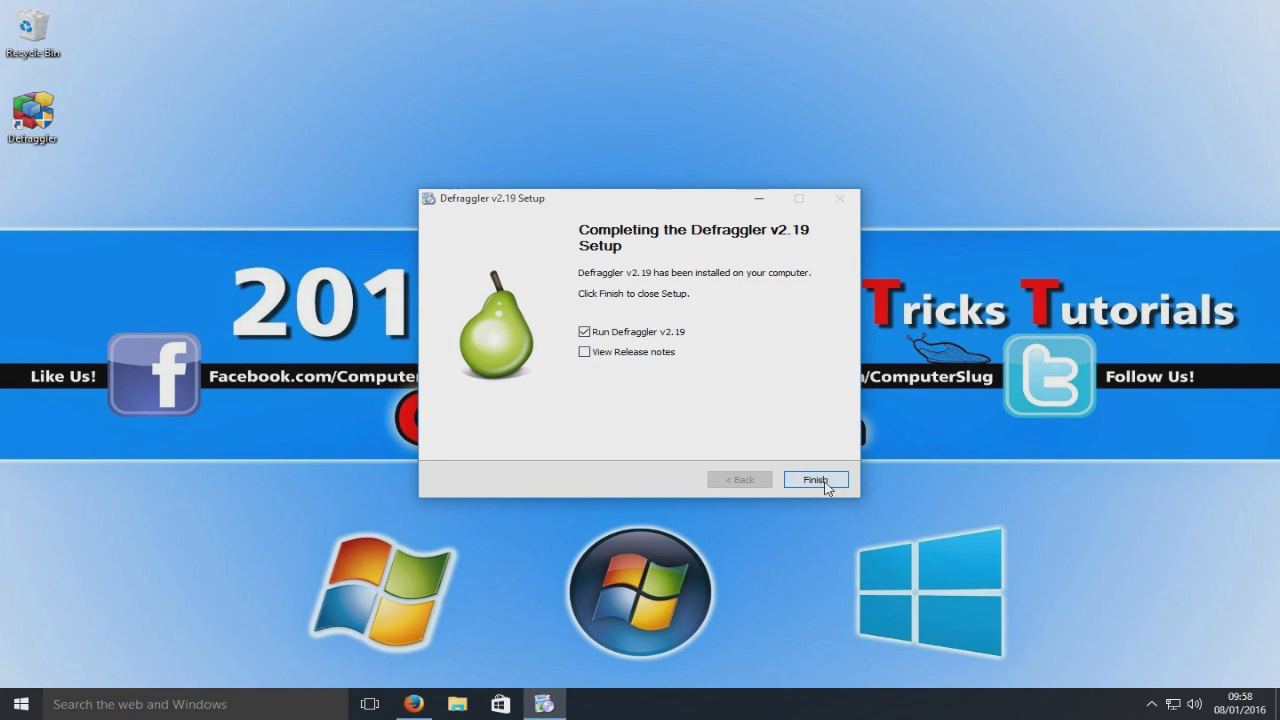
left_click(815, 479)
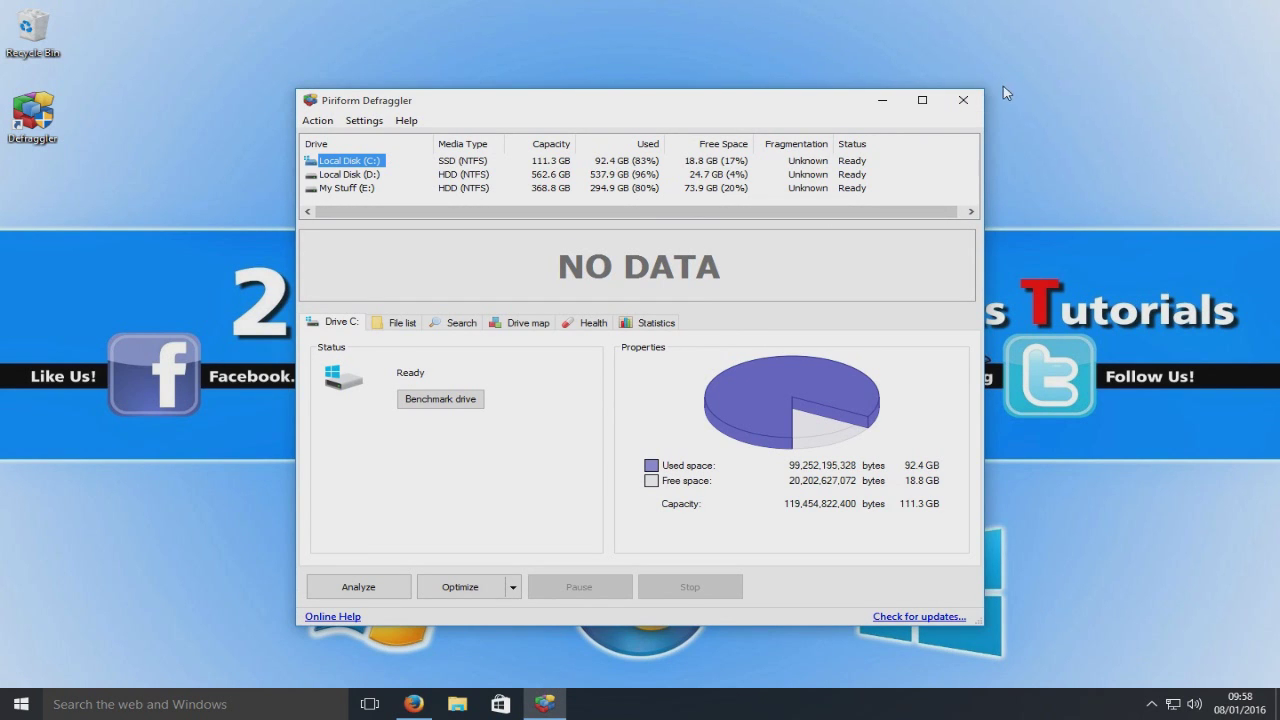
left_click(921, 100)
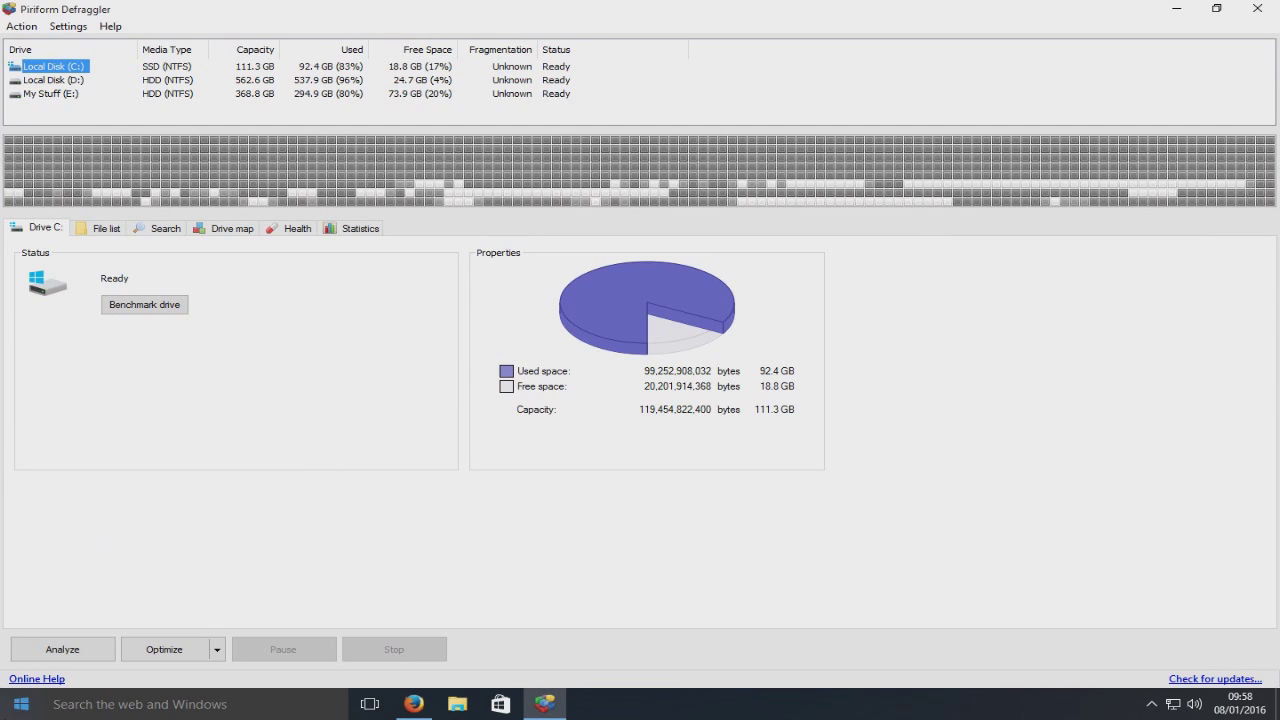
left_click(62, 648)
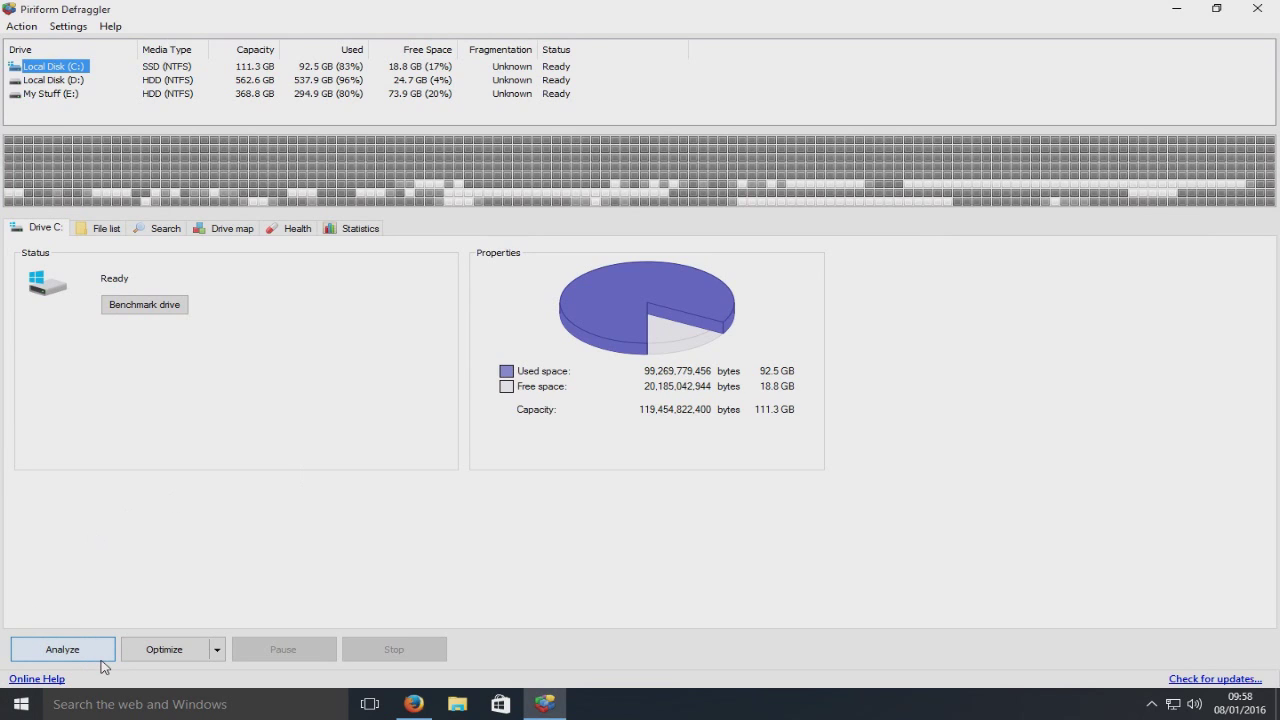
mouse_move(205, 649)
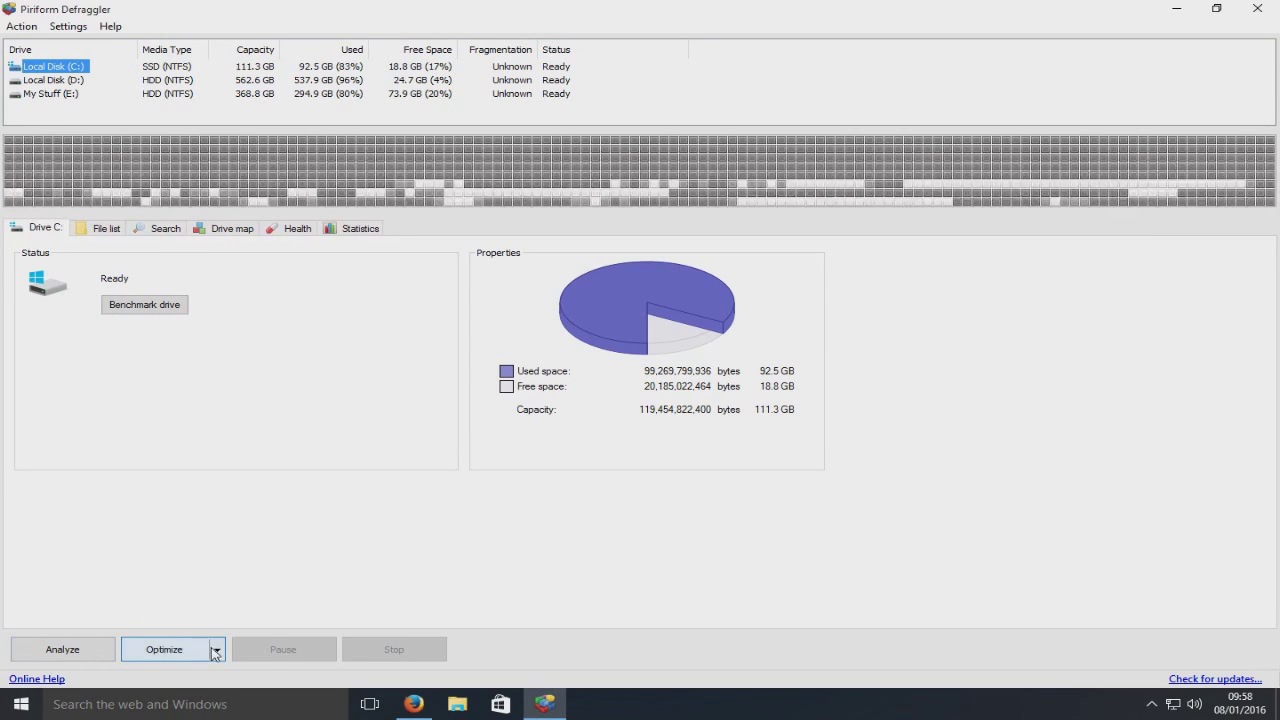
left_click(214, 649)
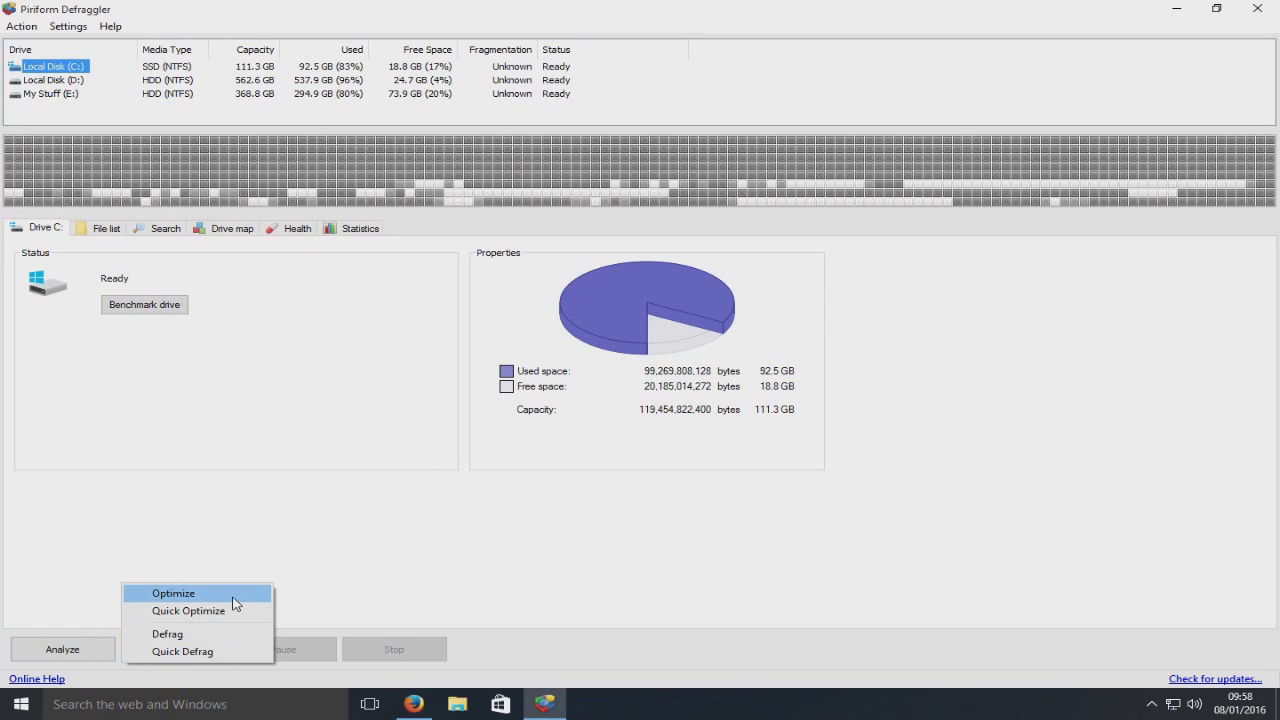
mouse_move(189, 610)
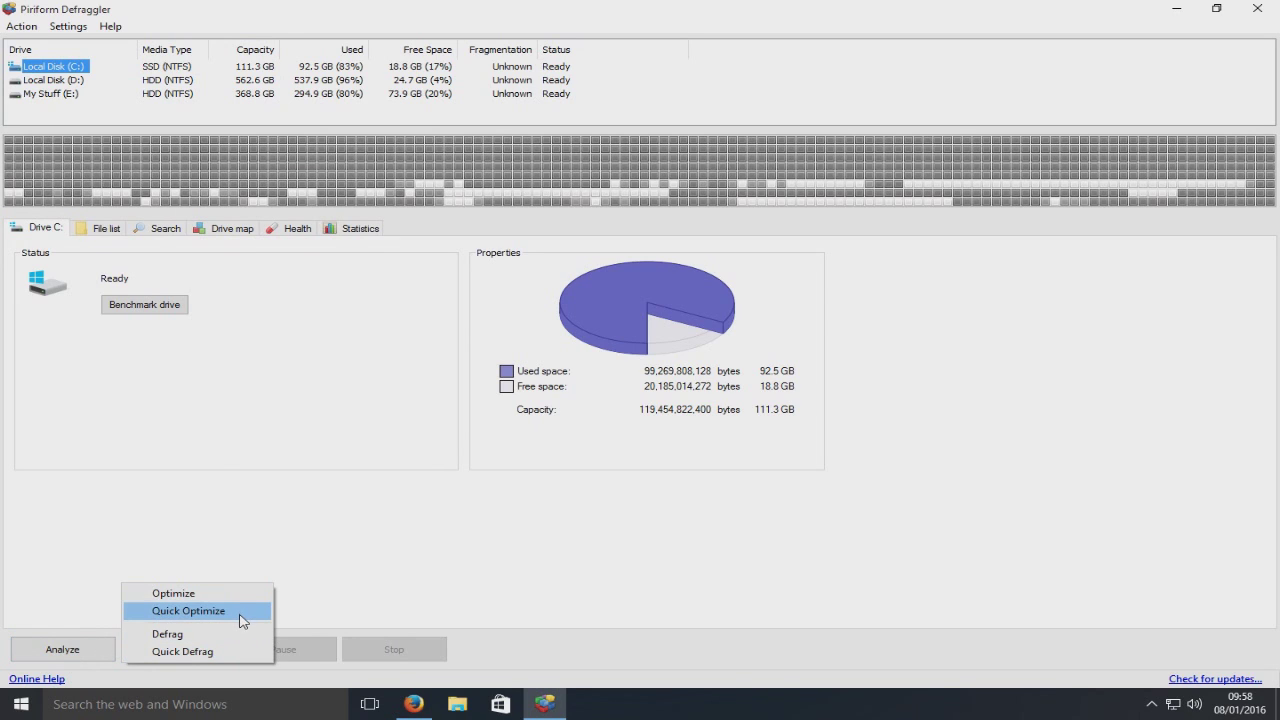
mouse_move(468, 660)
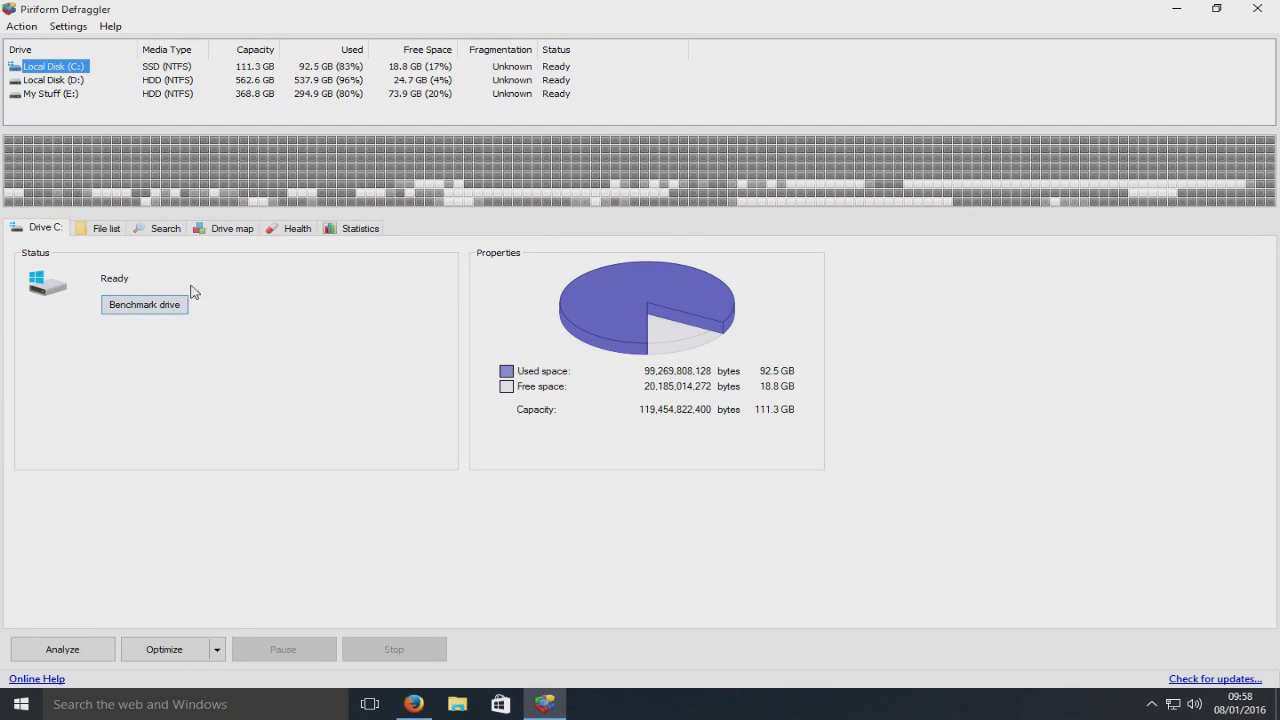
mouse_move(206, 323)
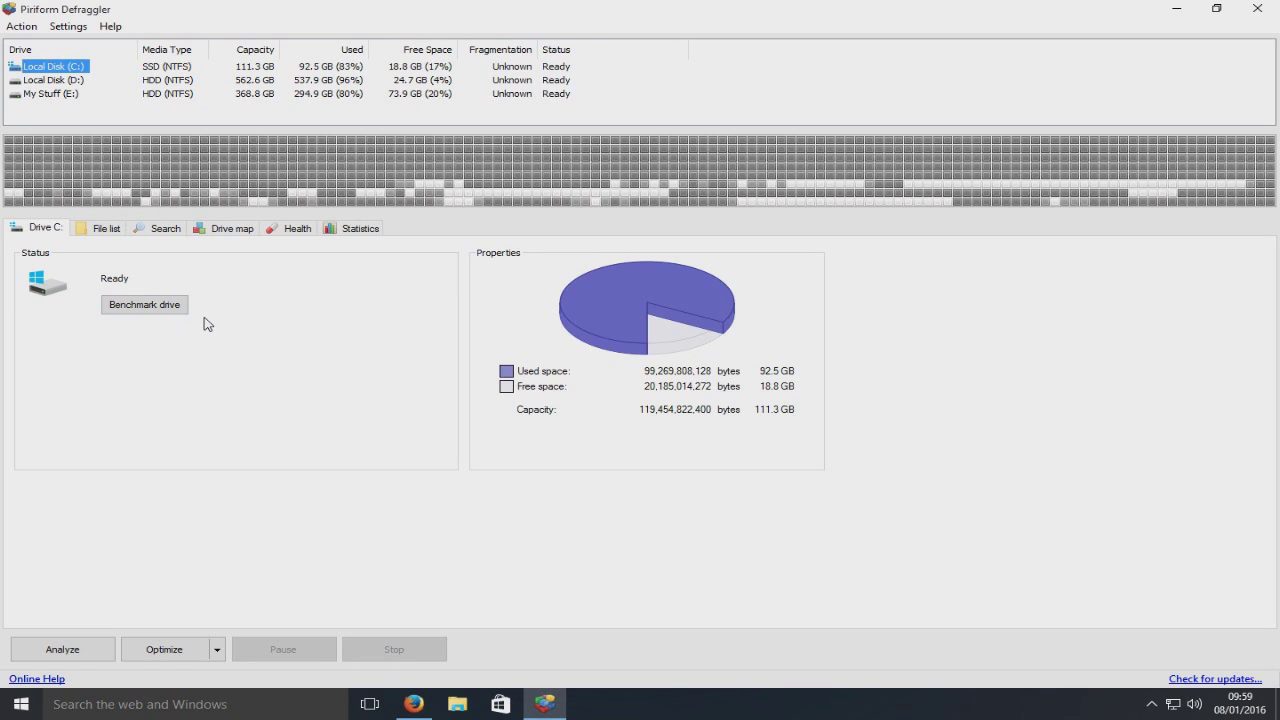
mouse_move(103, 244)
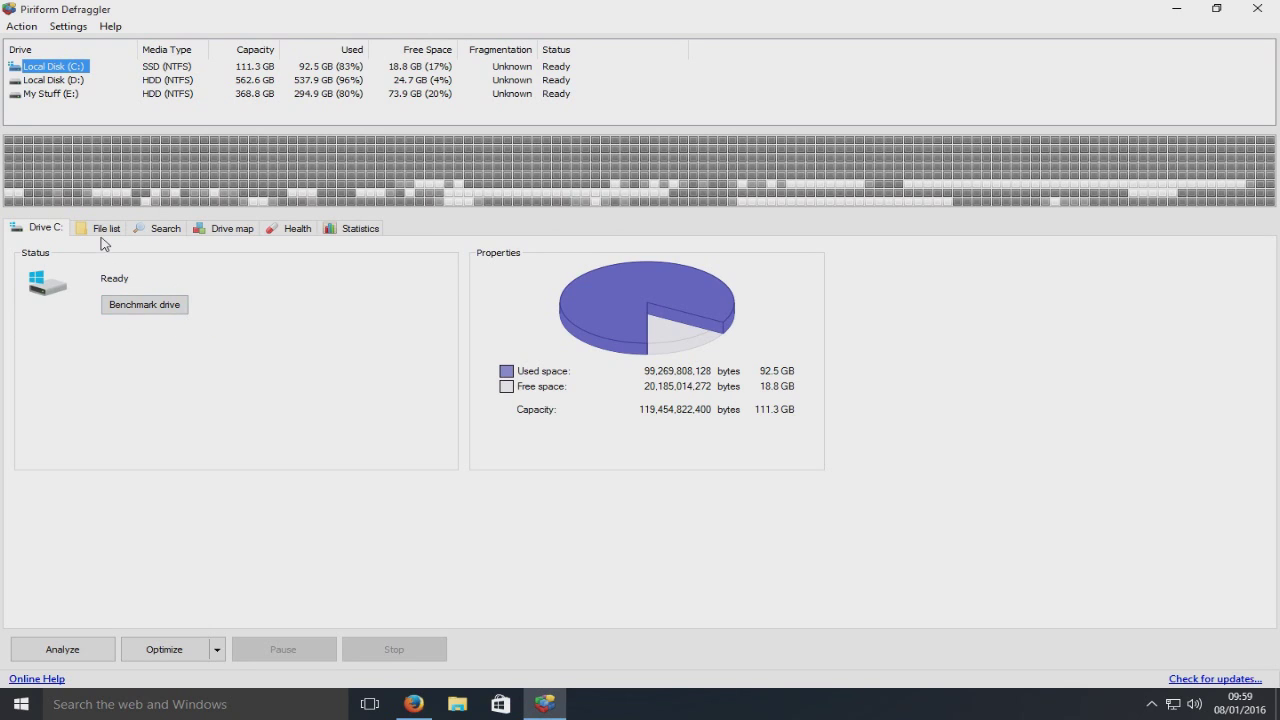
left_click(104, 227)
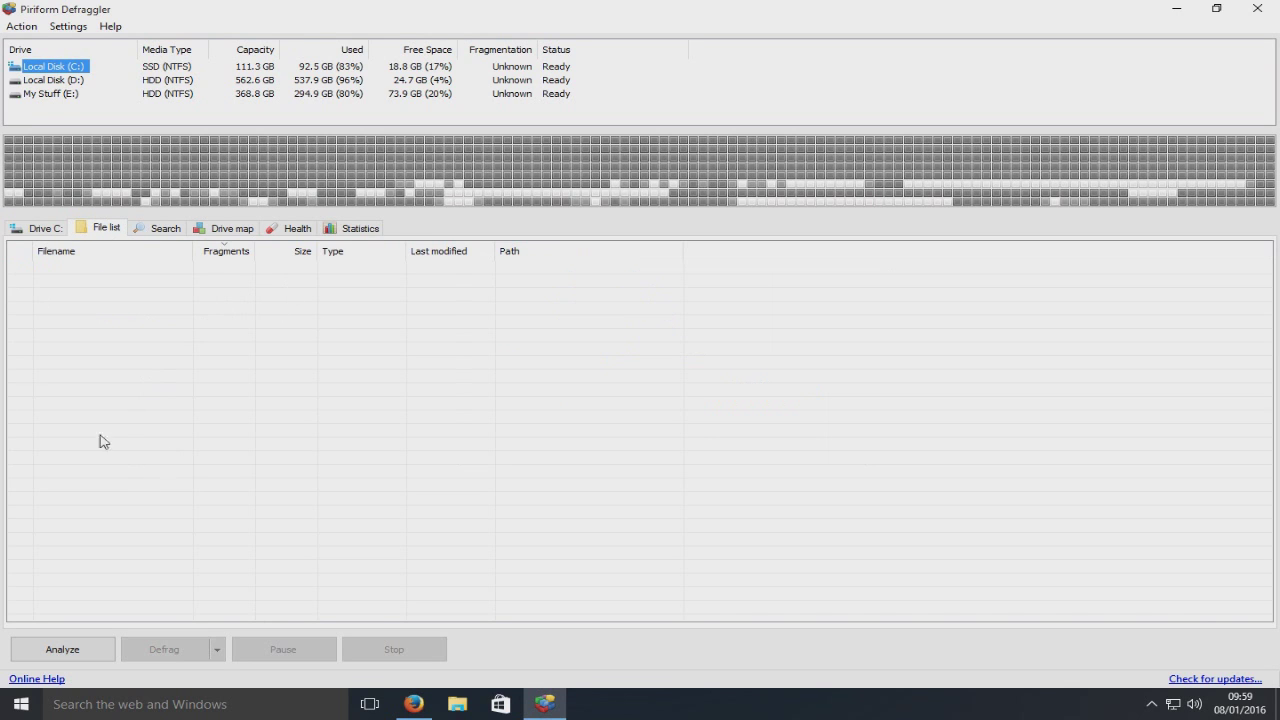
mouse_move(93, 246)
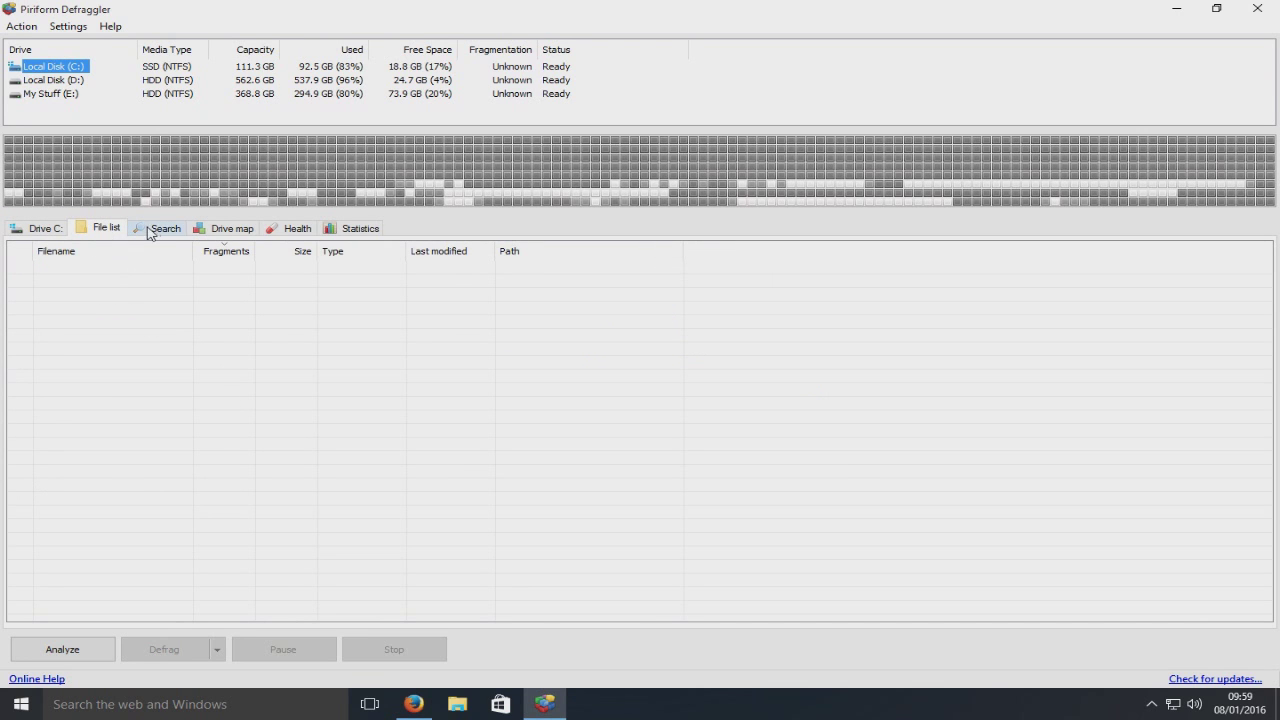
left_click(230, 227)
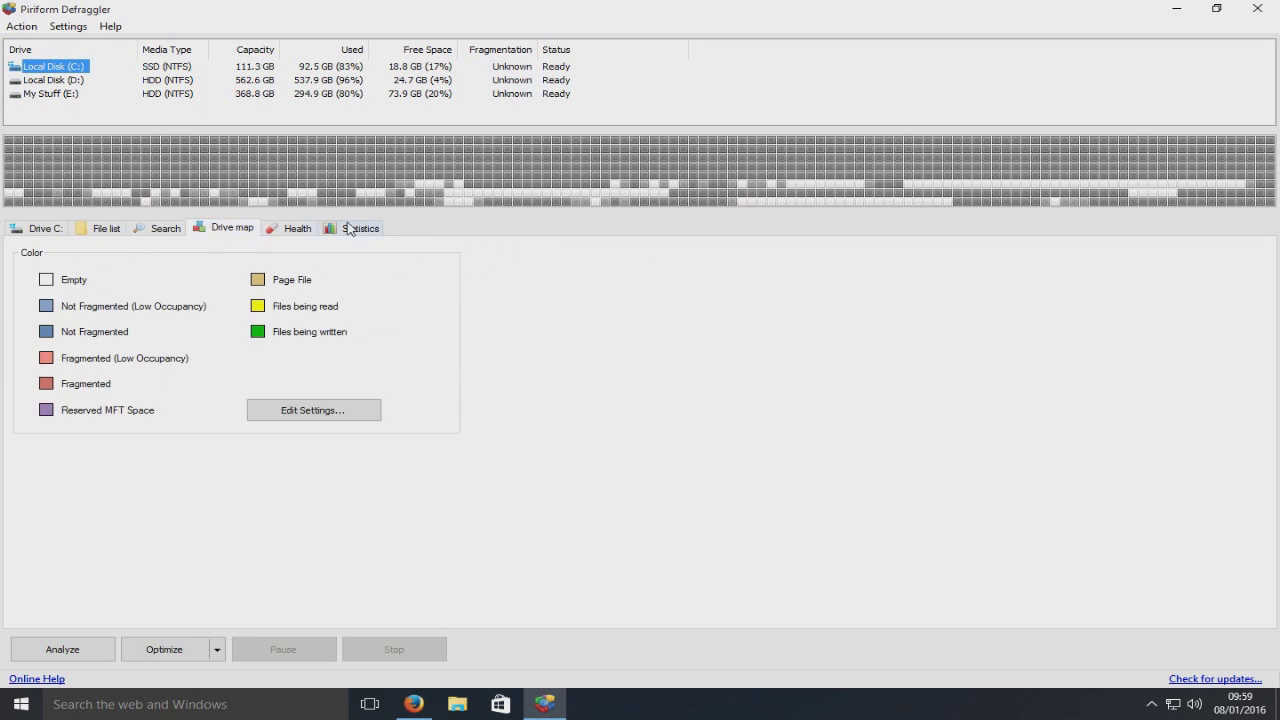
left_click(295, 227)
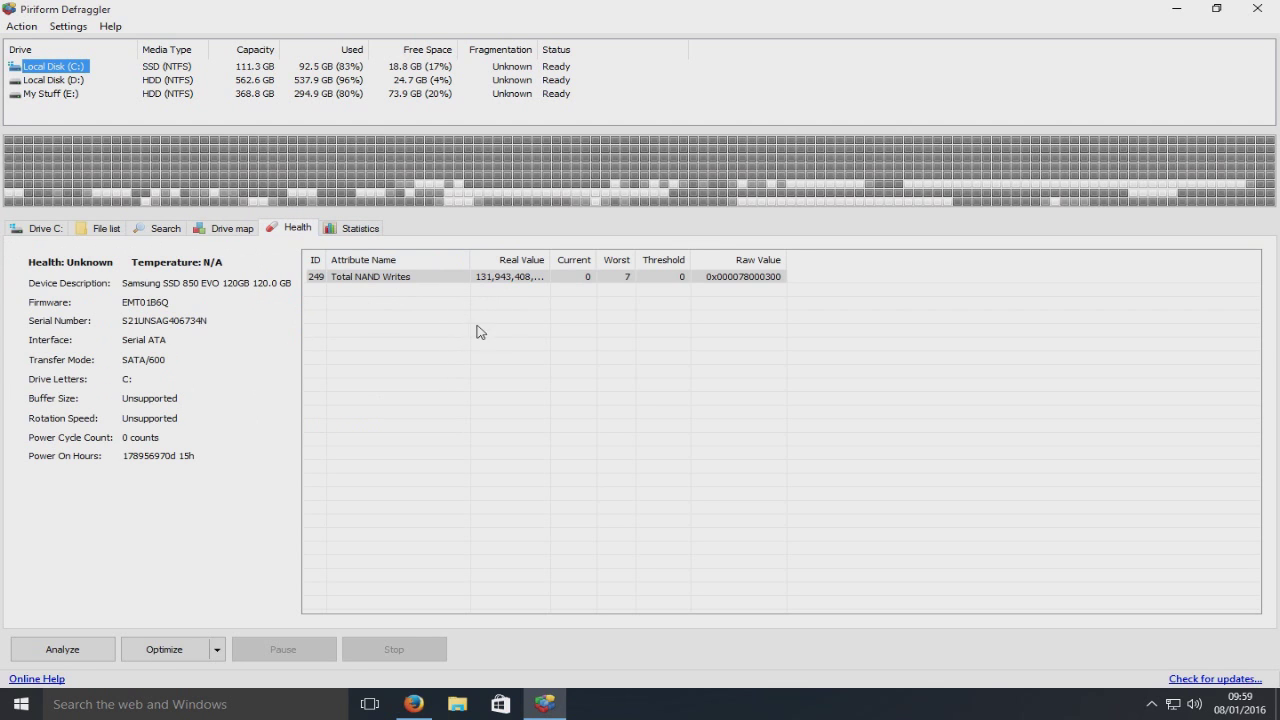
mouse_move(393, 358)
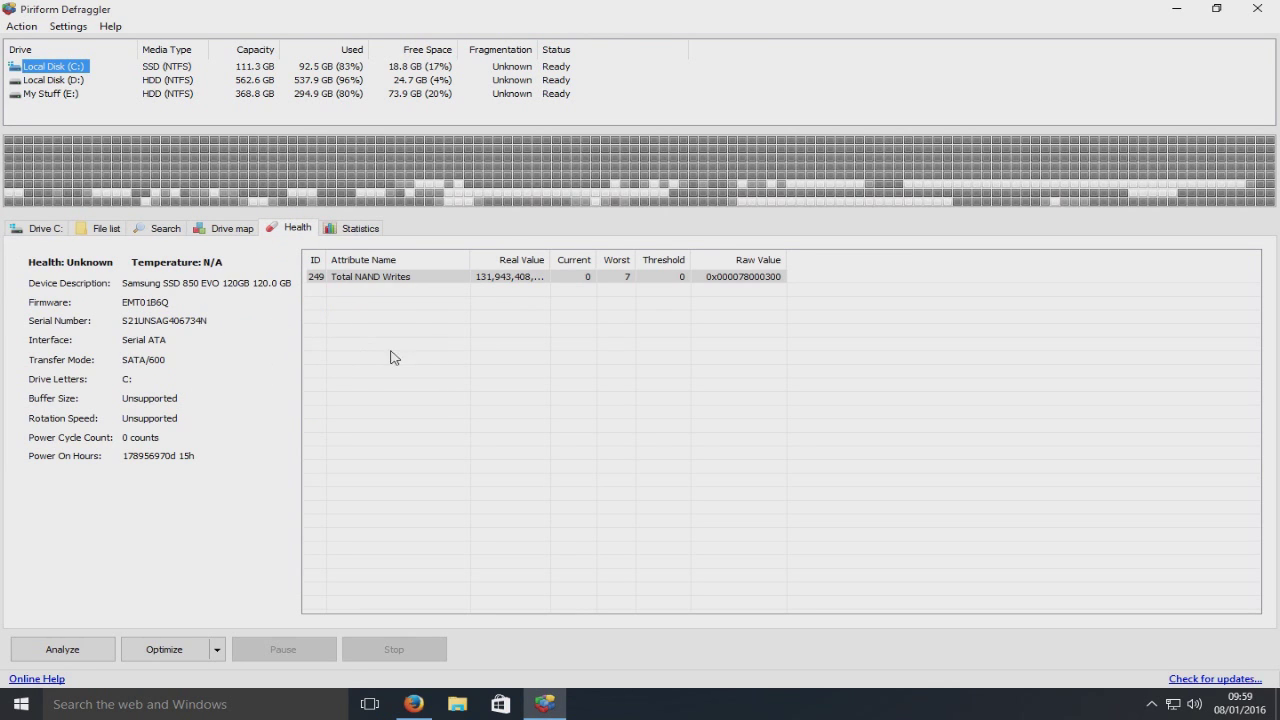
left_click(360, 227)
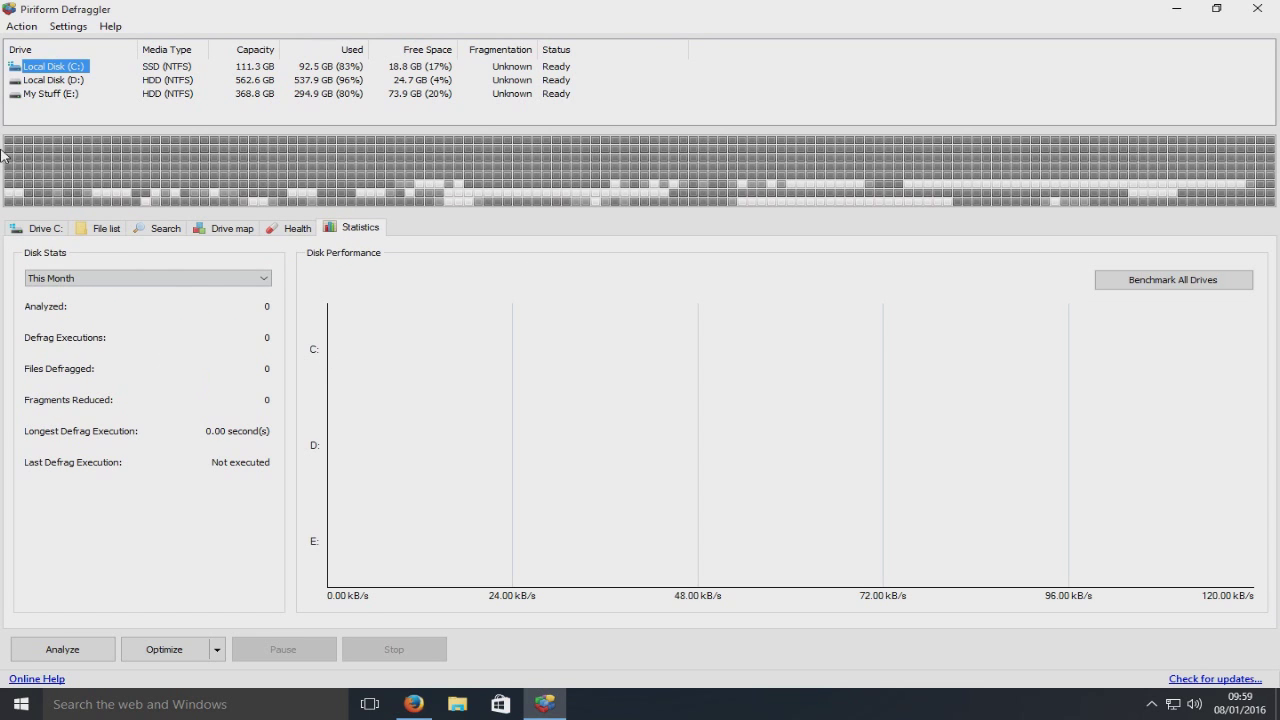
mouse_move(223, 211)
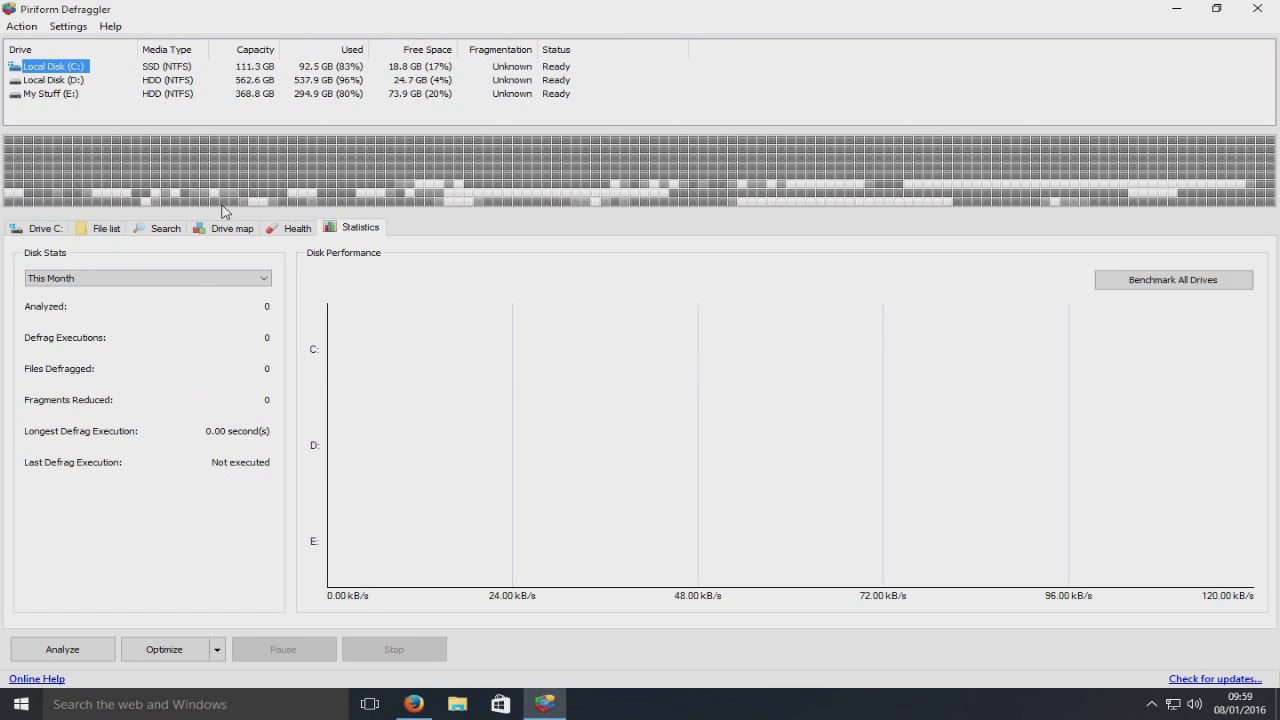
left_click(21, 26)
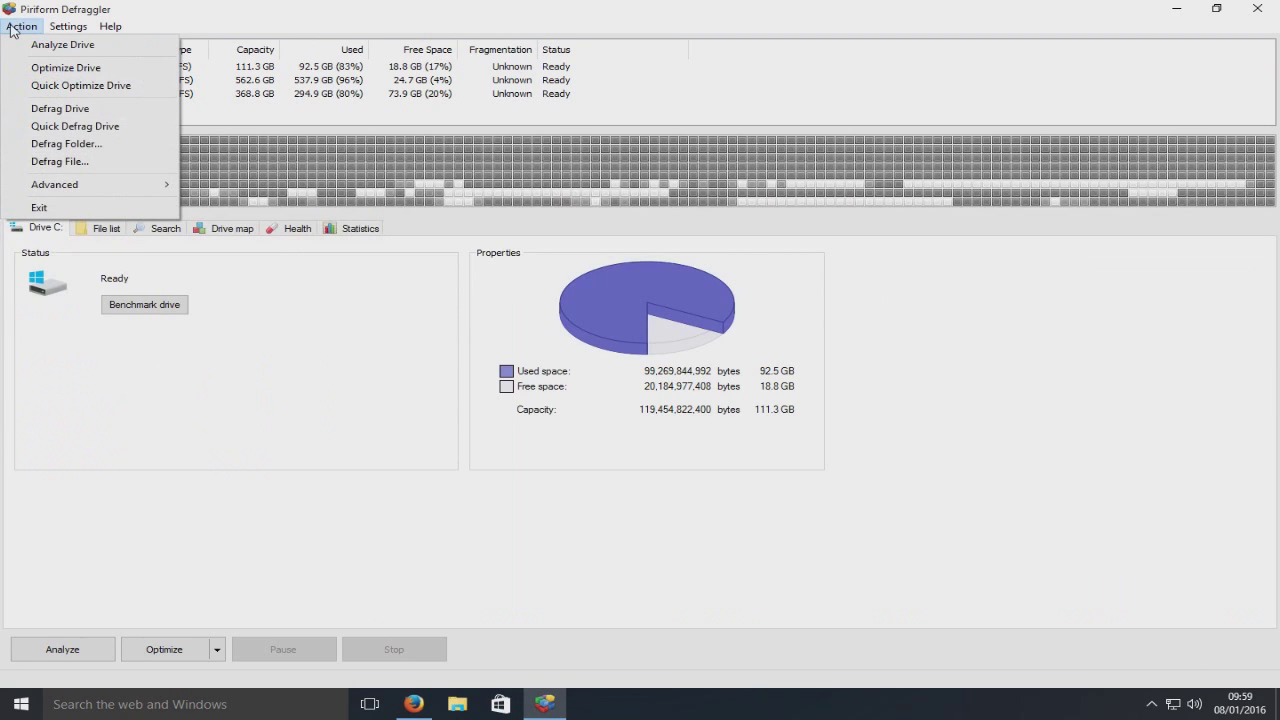
mouse_move(66, 143)
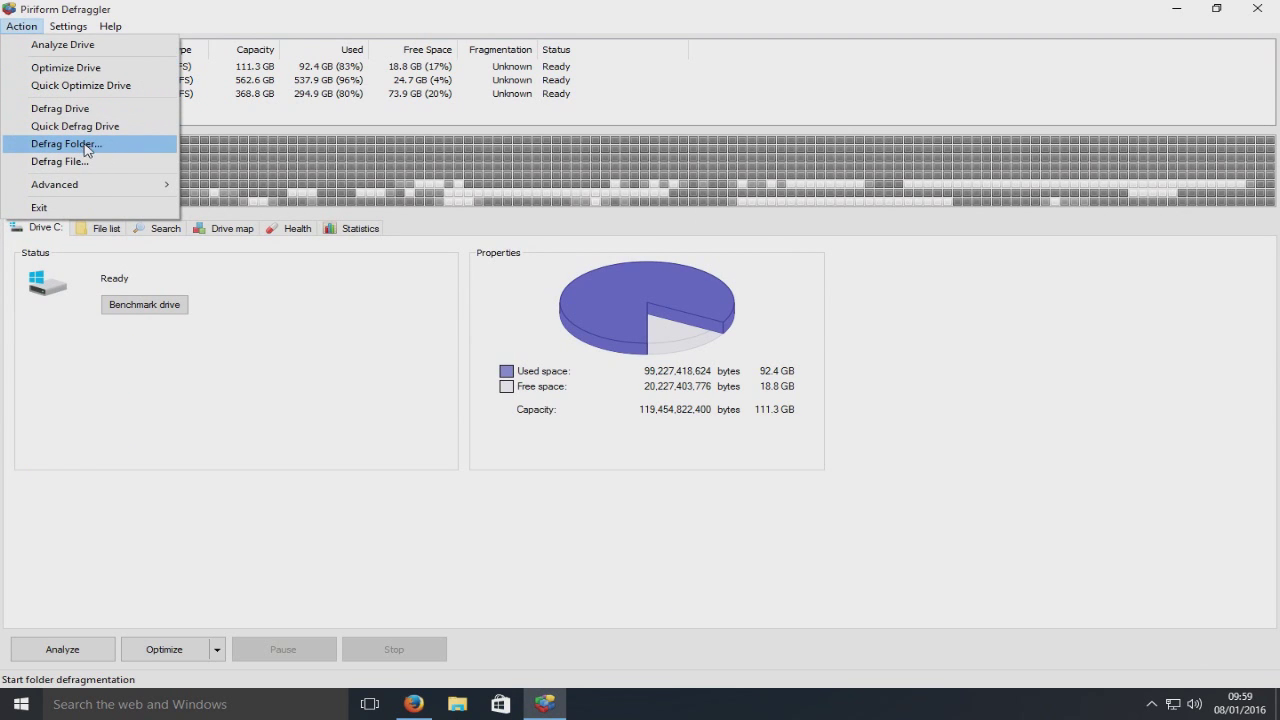
mouse_move(60, 161)
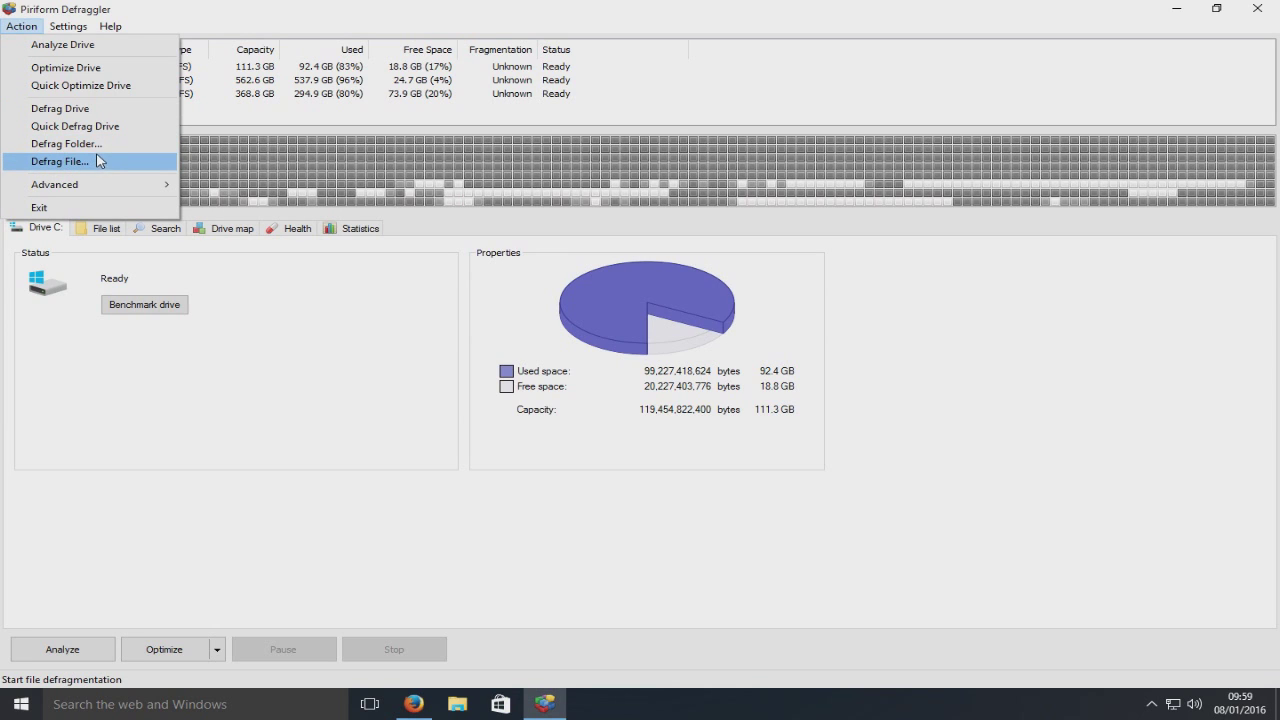
mouse_move(65, 143)
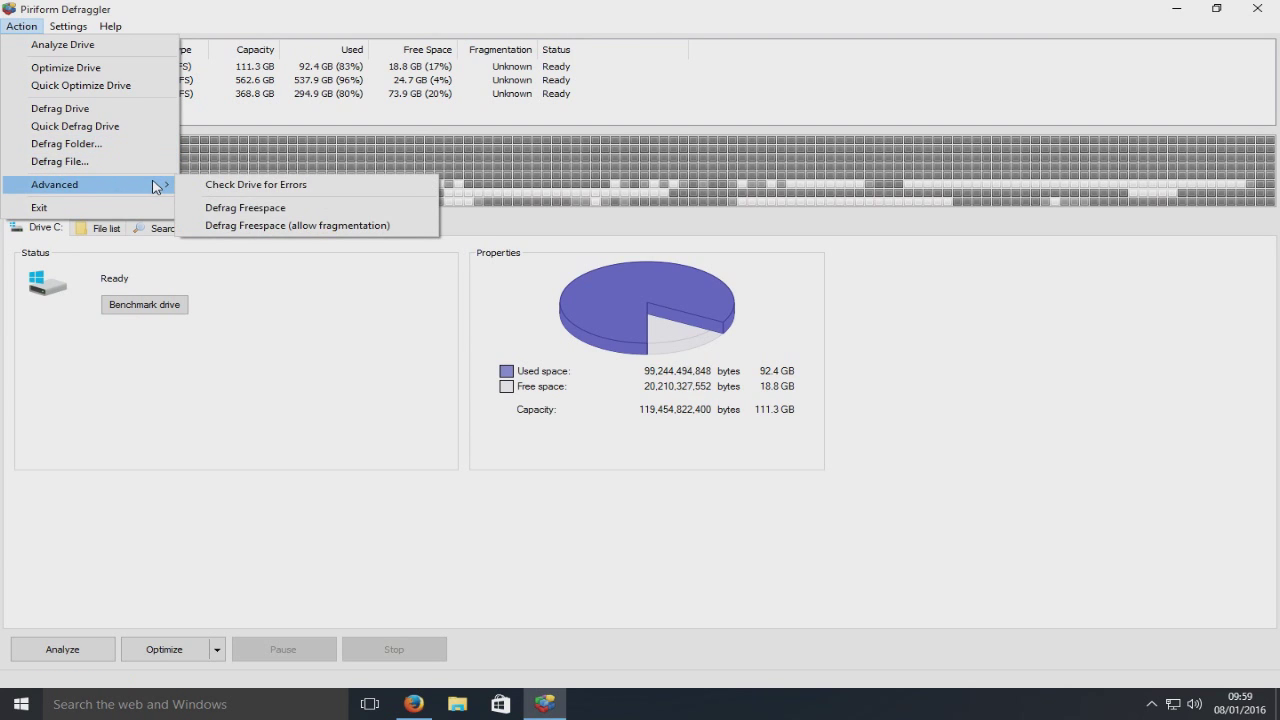
mouse_move(245, 207)
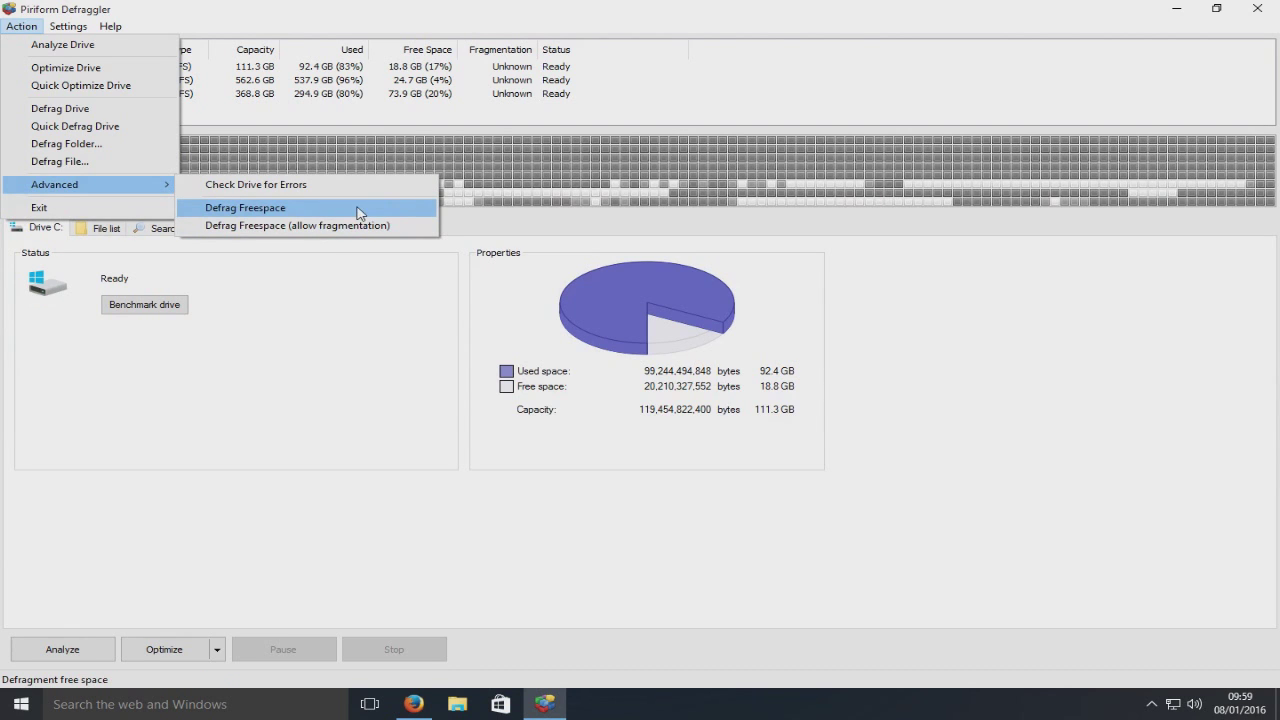
Step: Open Defraggler's Settings menu
left_click(68, 26)
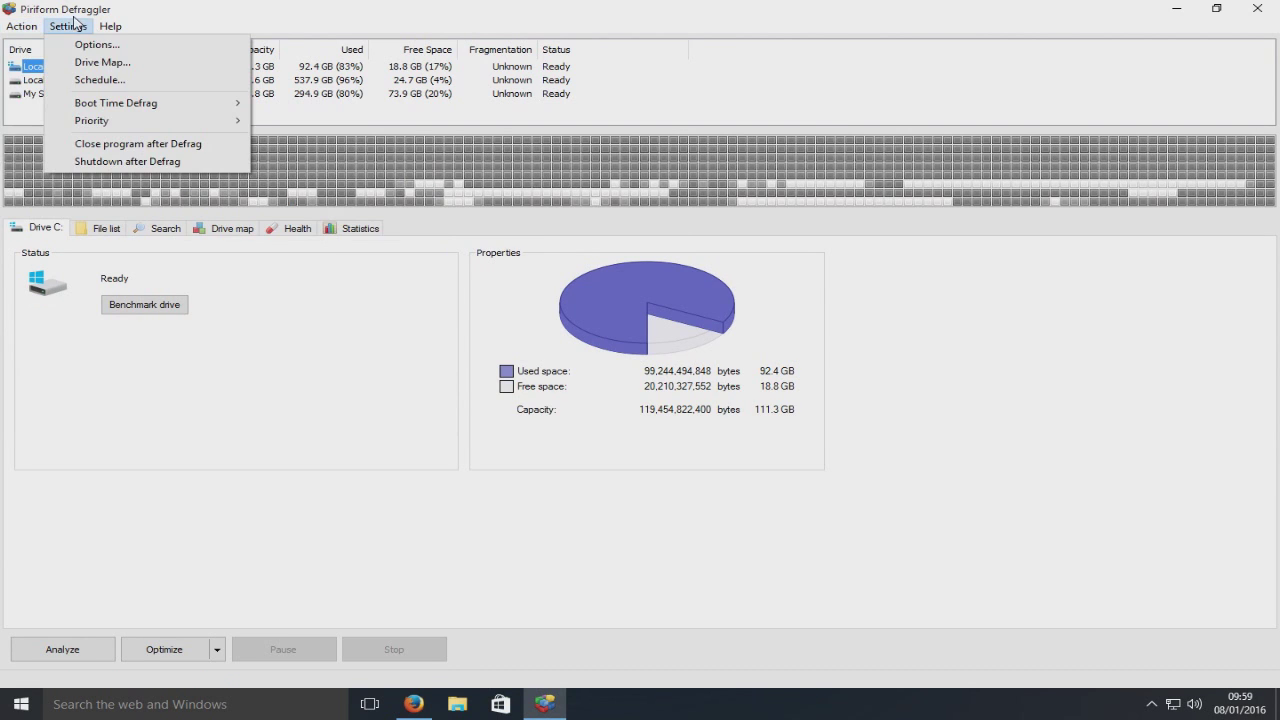
Step: Open Options and view the General, Defrag, Quick Defrag and Advanced pages
left_click(96, 44)
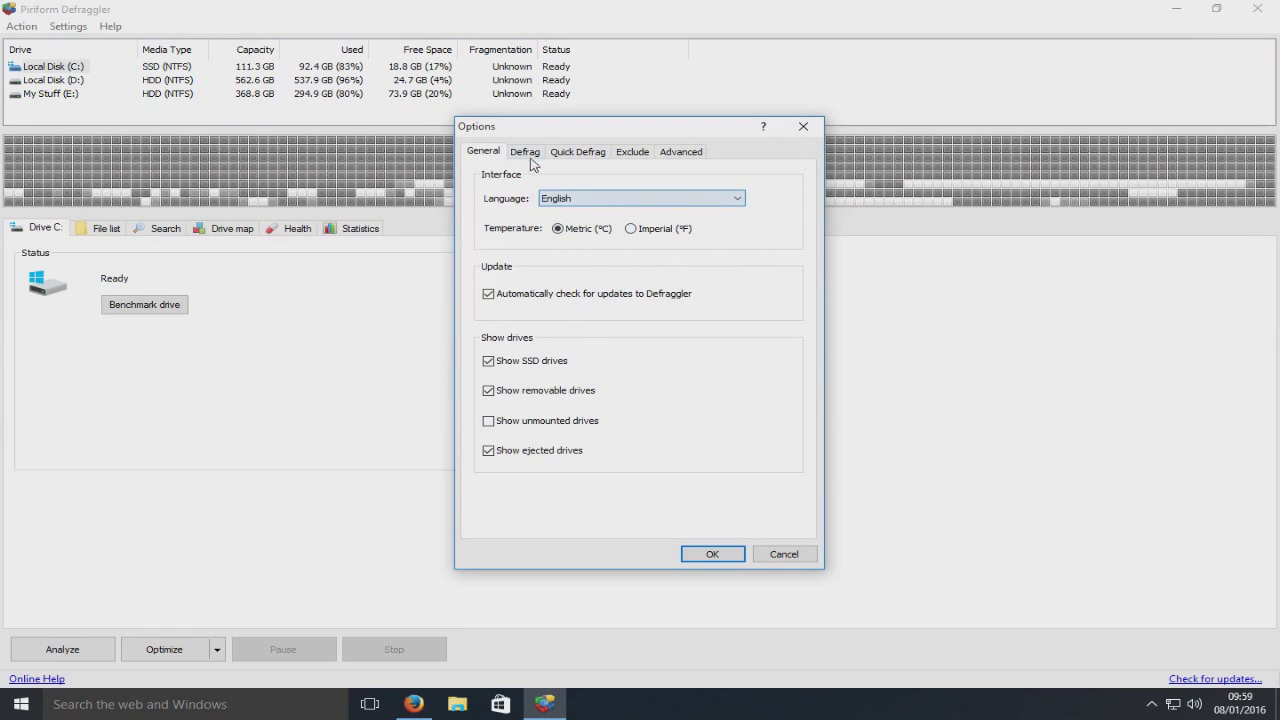
left_click(525, 151)
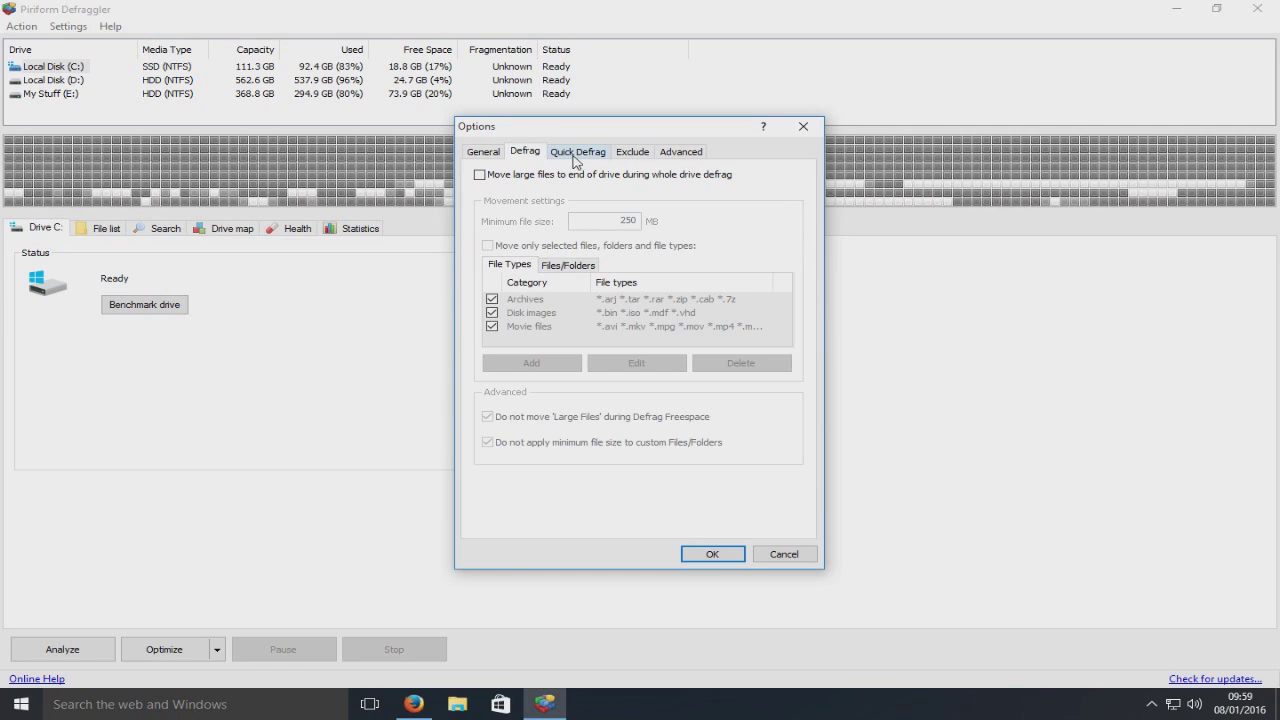
left_click(577, 151)
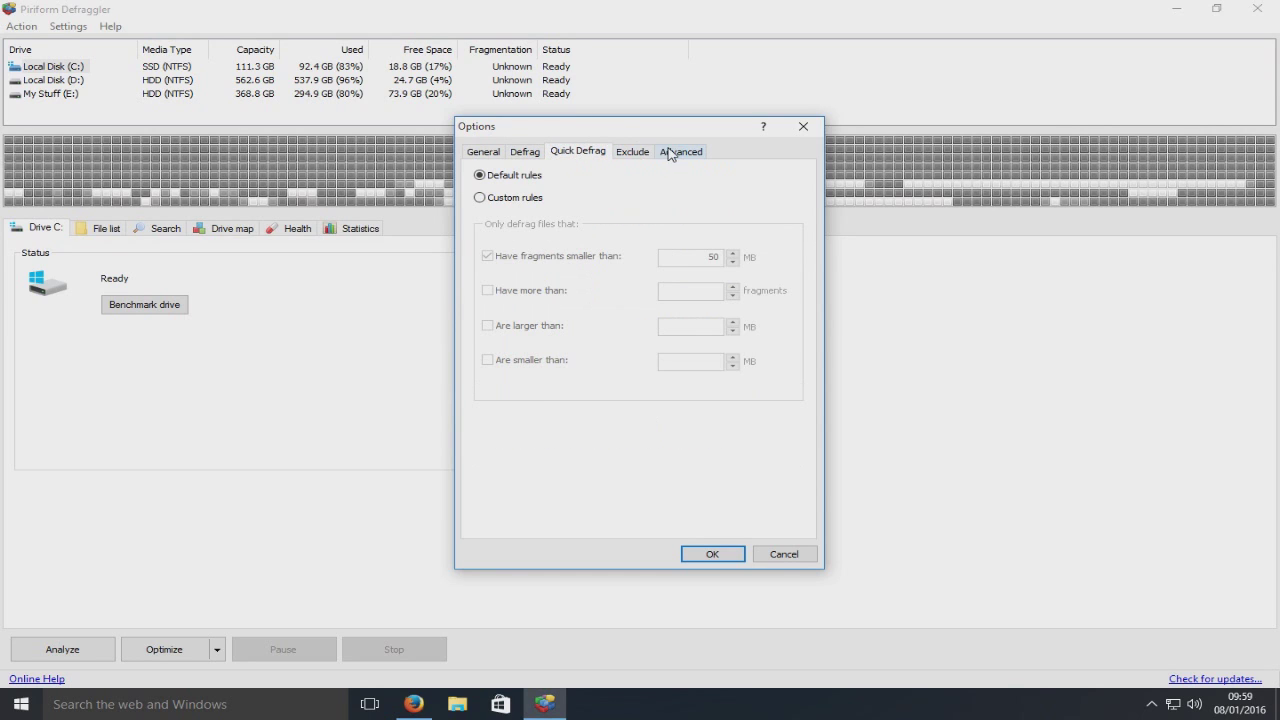
left_click(680, 151)
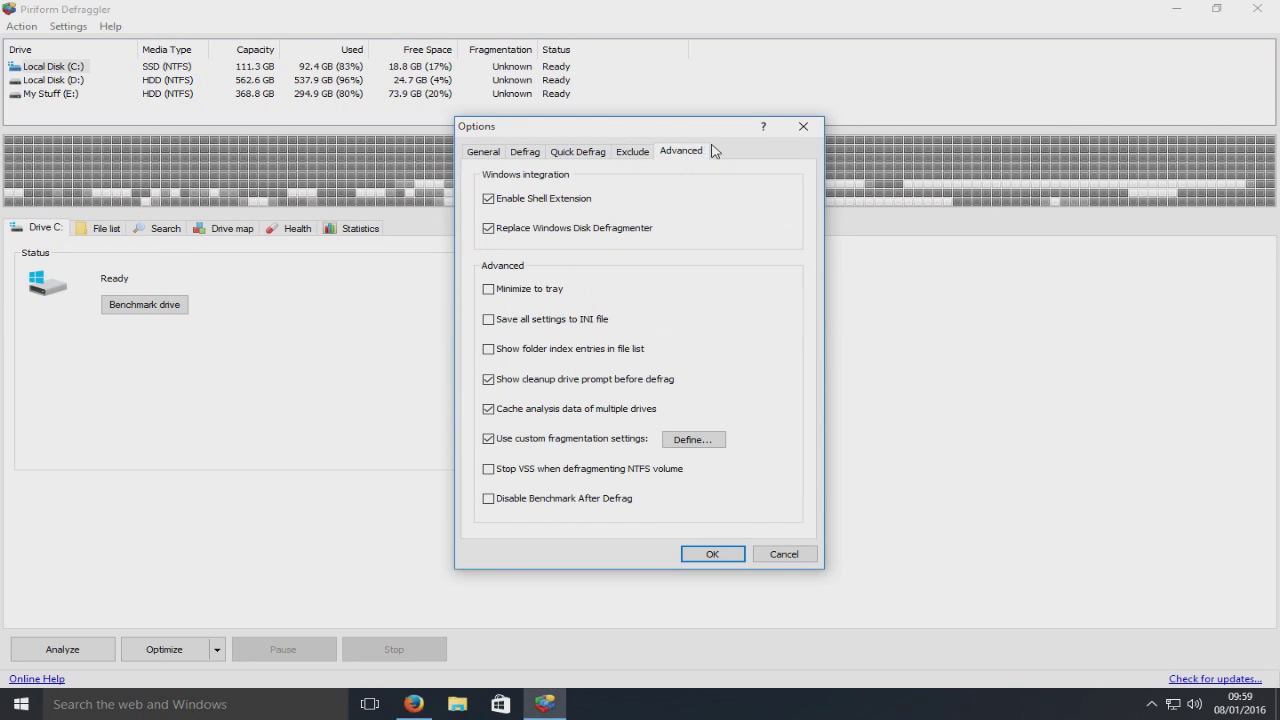
mouse_move(785, 554)
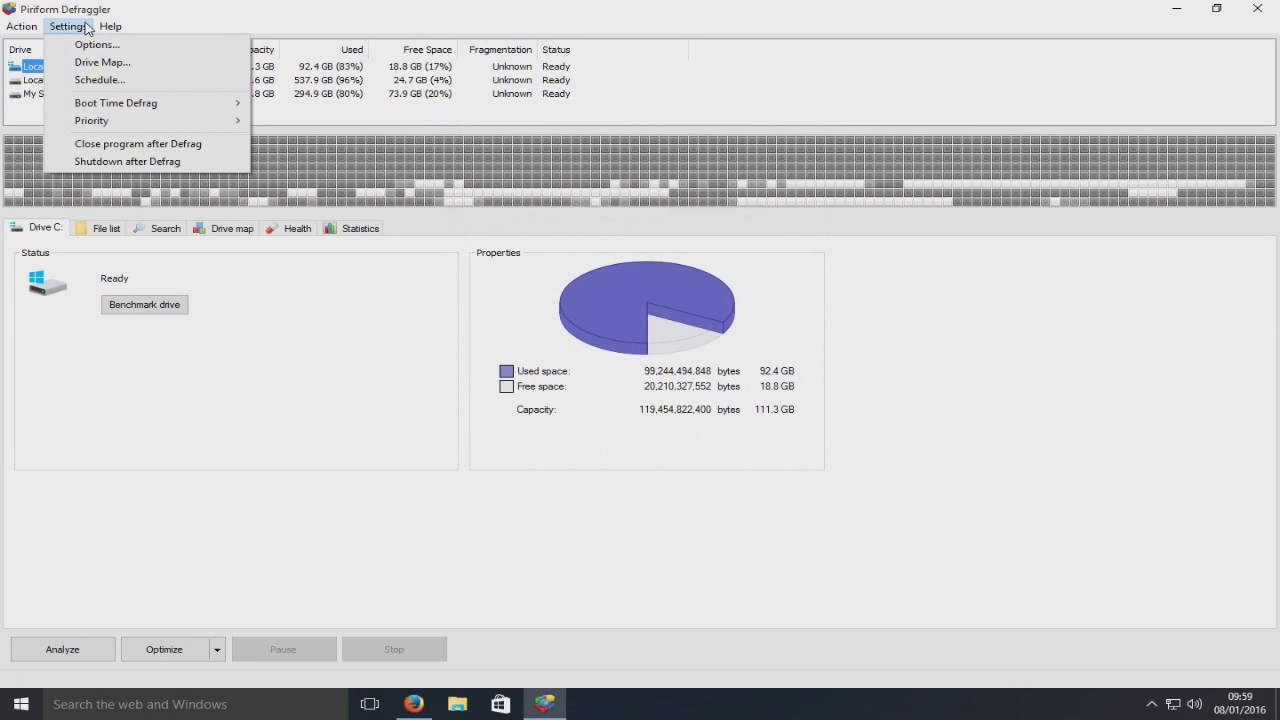
mouse_move(98, 79)
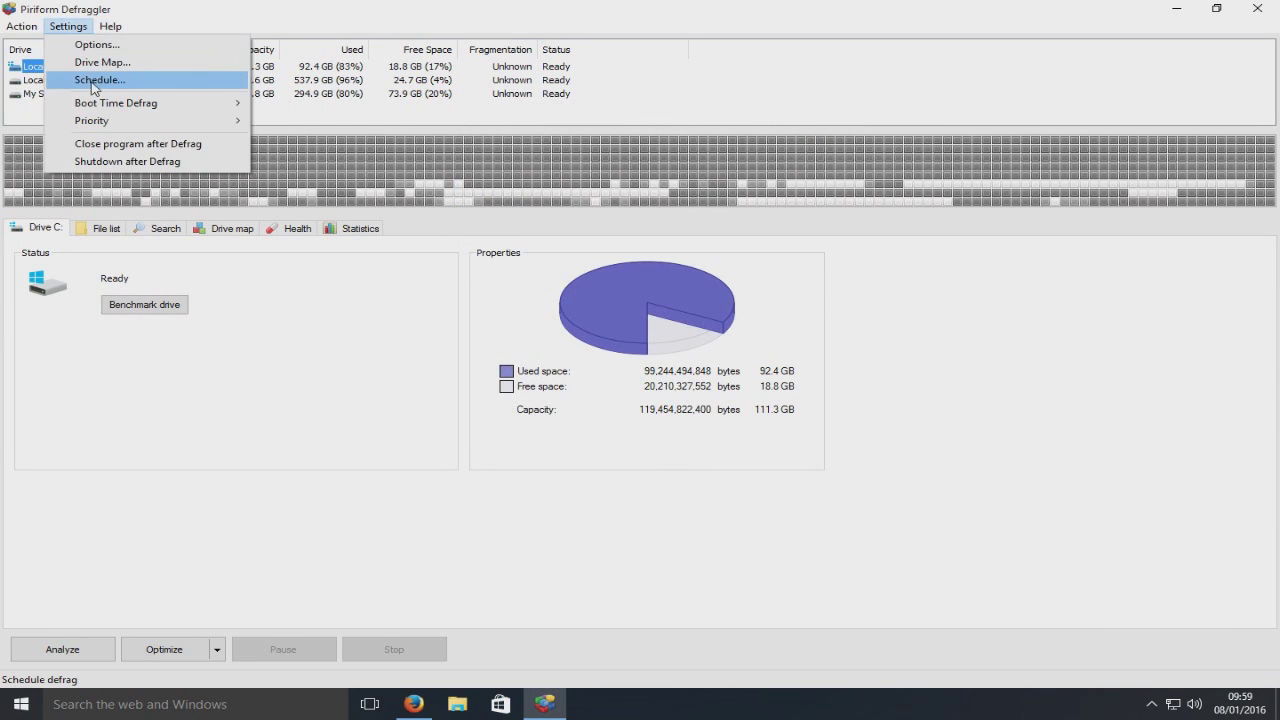
Step: Open Schedule for drive C, dismiss the SSD warning, untick scheduled defragmentation and cancel
left_click(98, 79)
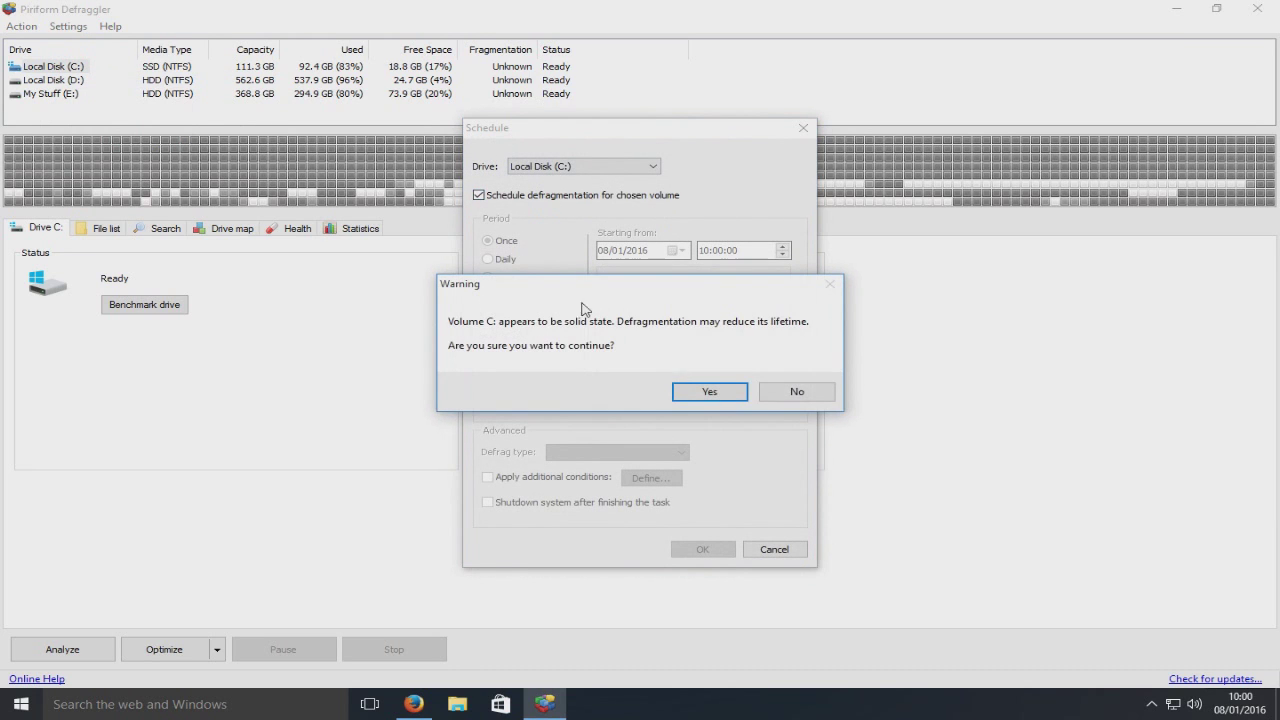
mouse_move(744, 348)
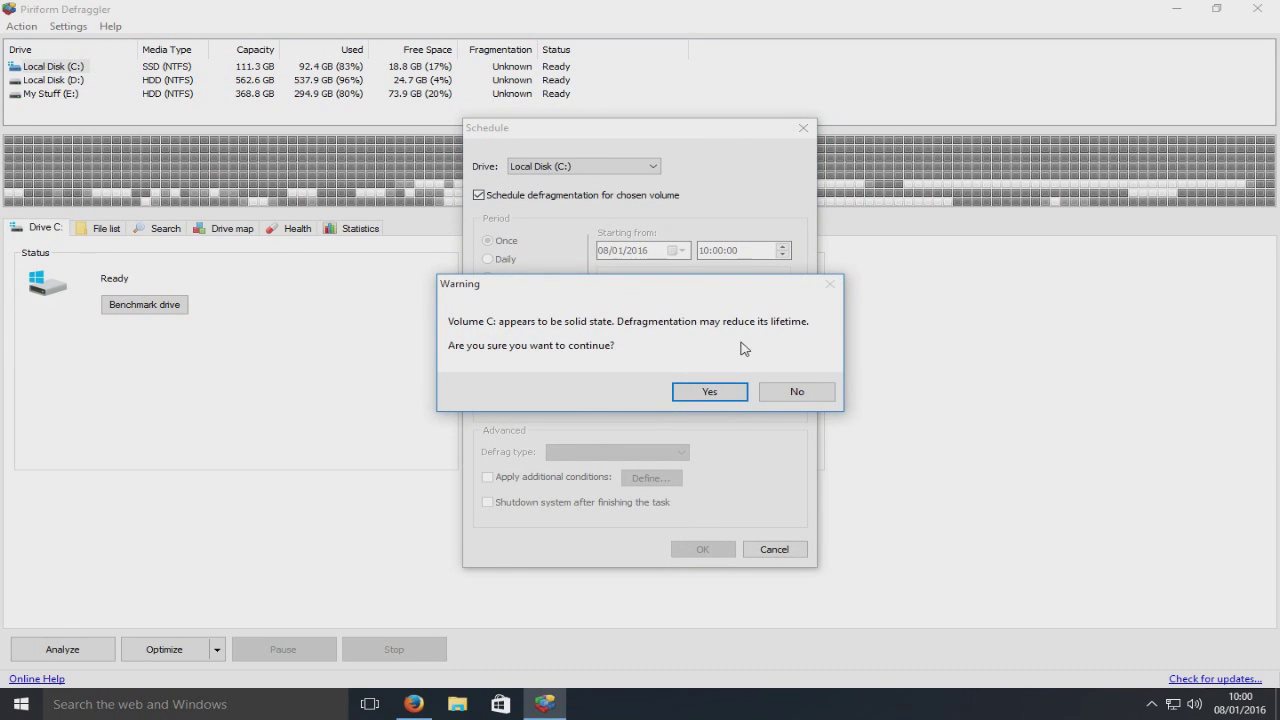
mouse_move(776, 347)
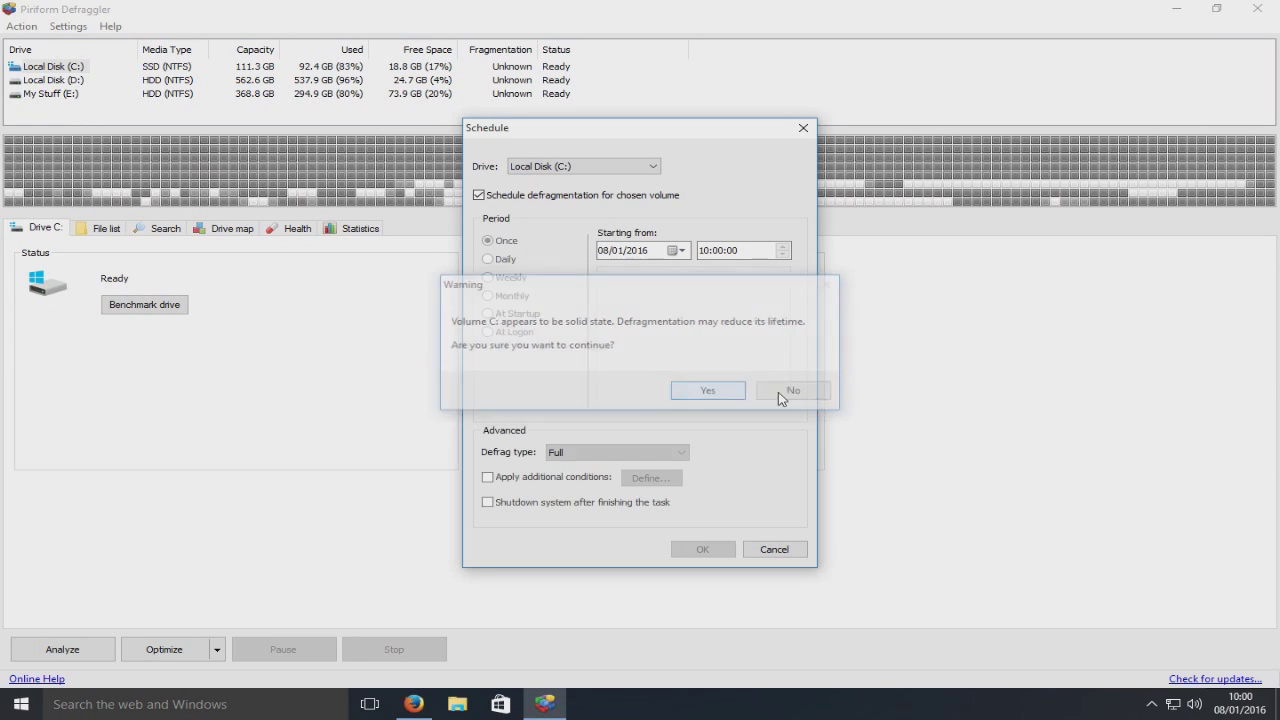
left_click(792, 390)
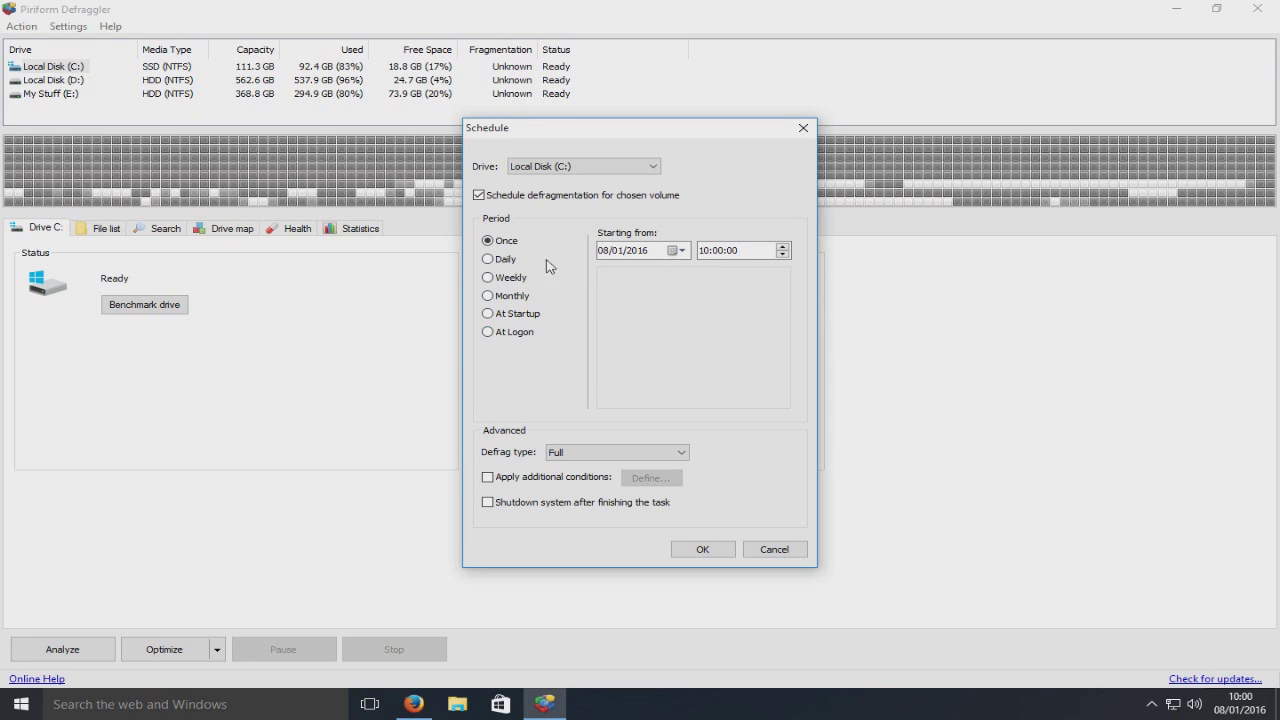
left_click(478, 194)
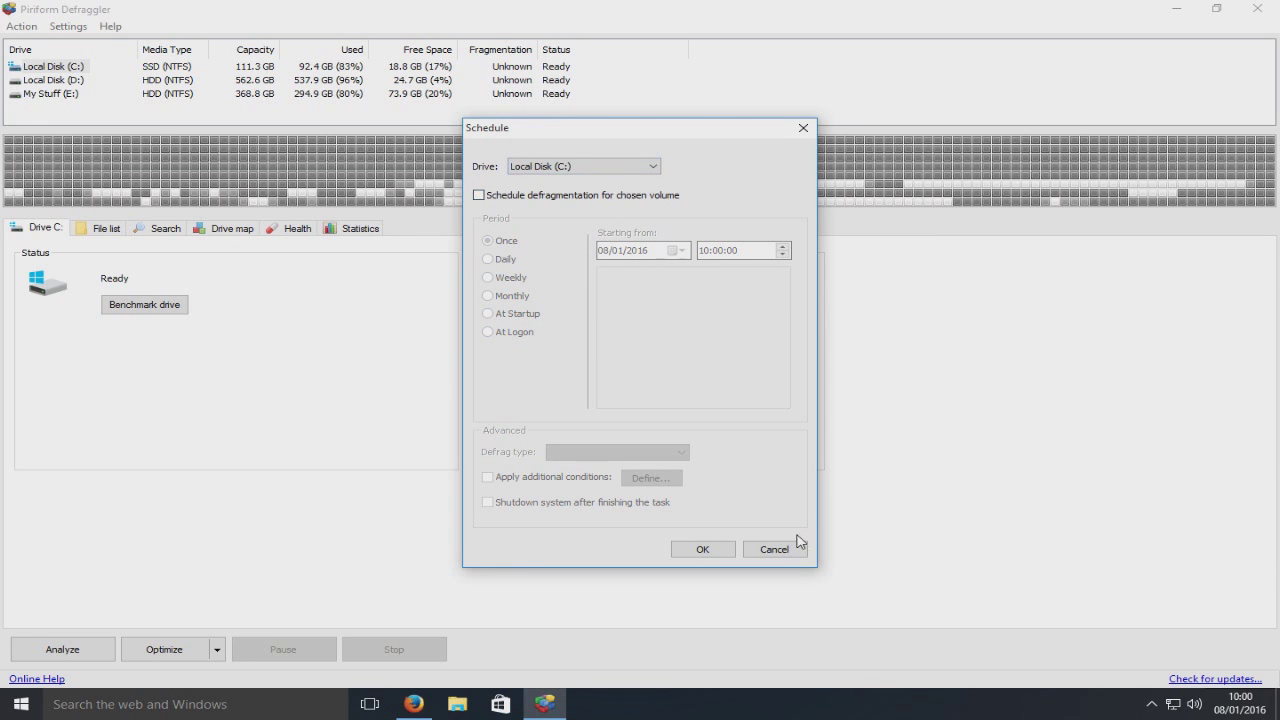
left_click(68, 26)
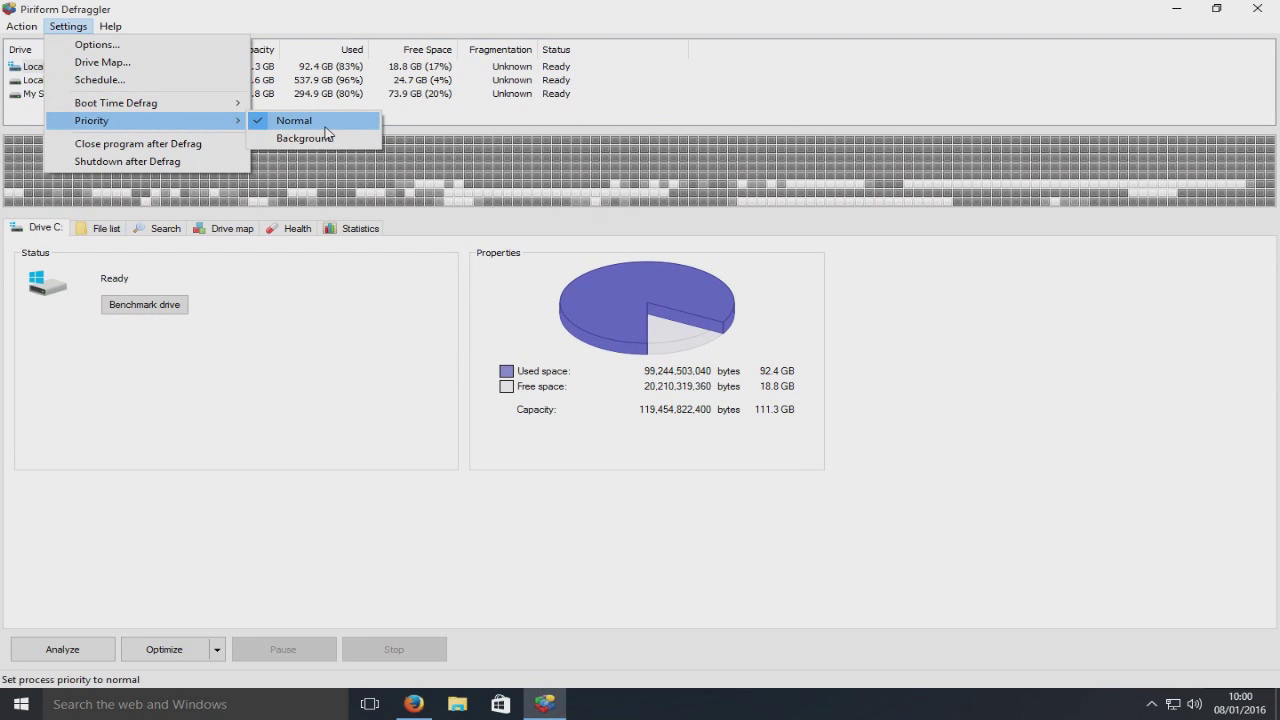
mouse_move(338, 137)
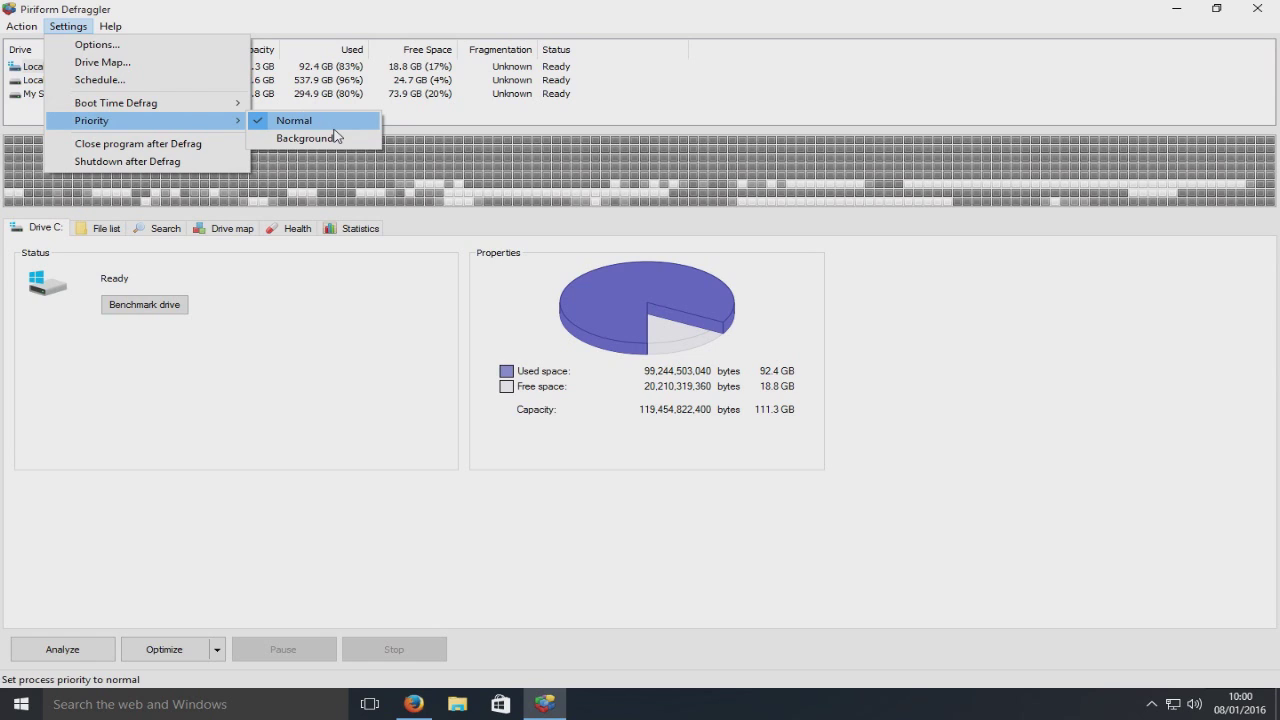
mouse_move(305, 138)
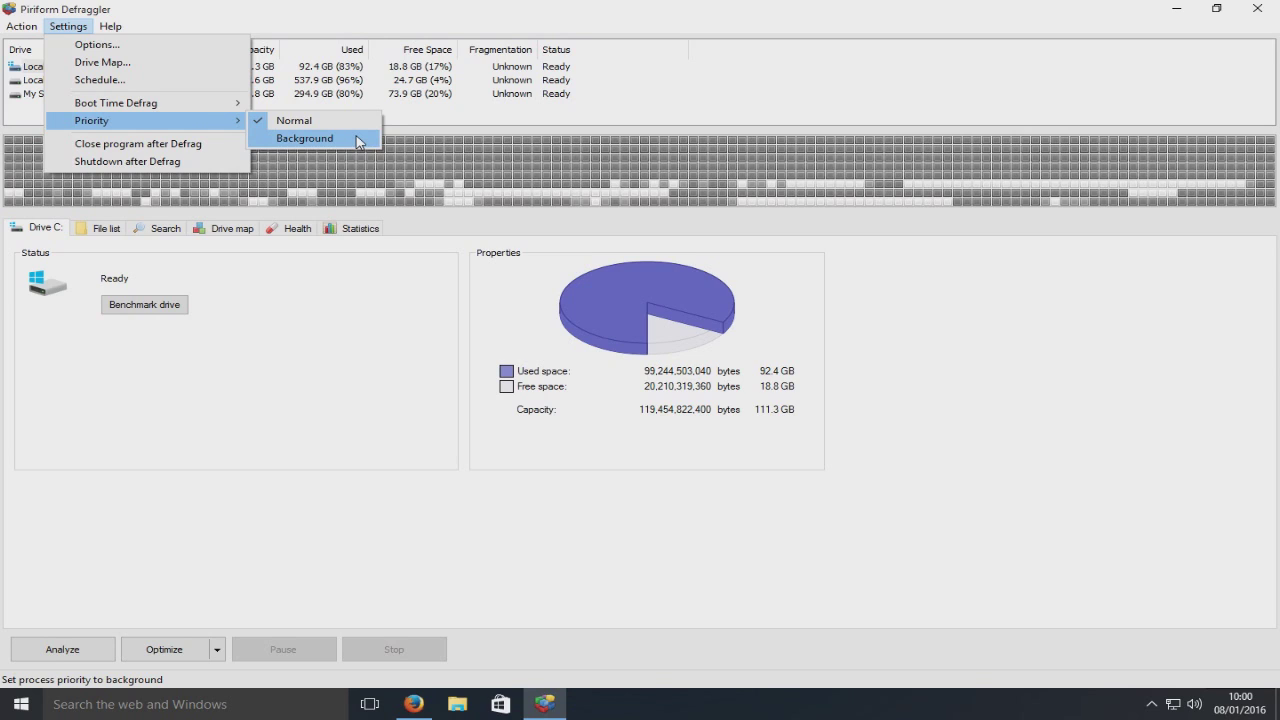
mouse_move(146, 143)
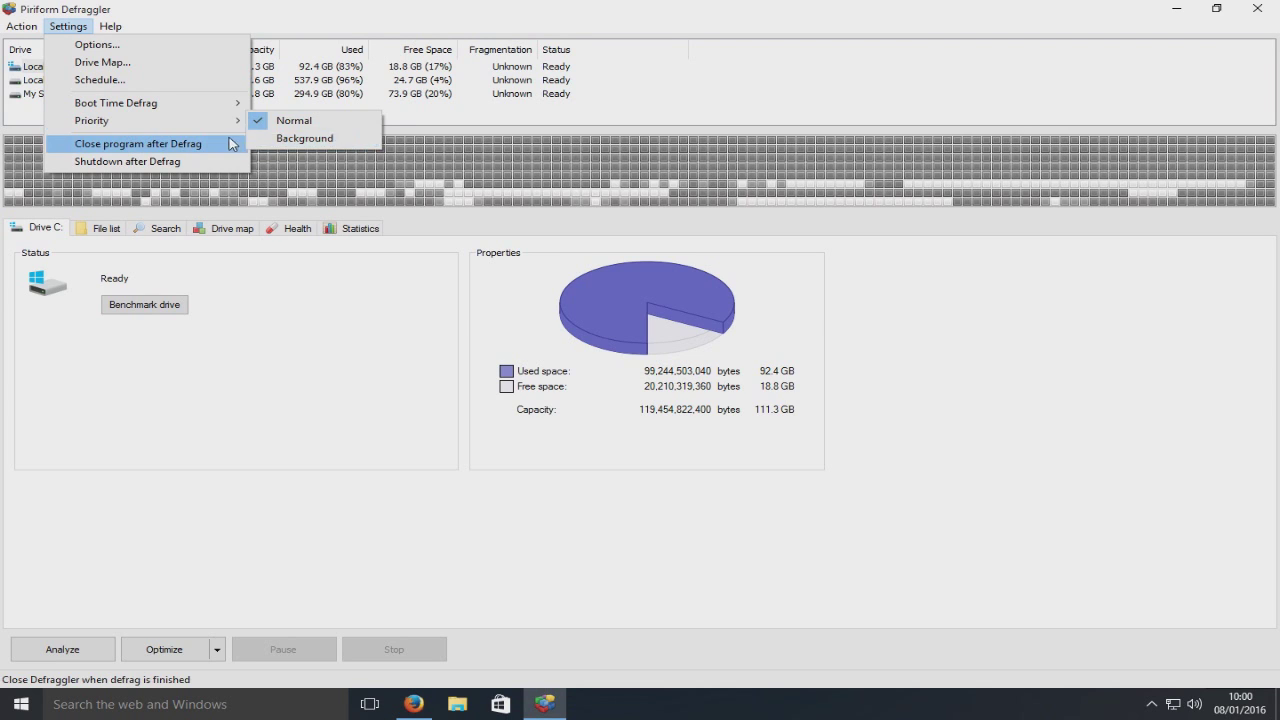
mouse_move(220, 143)
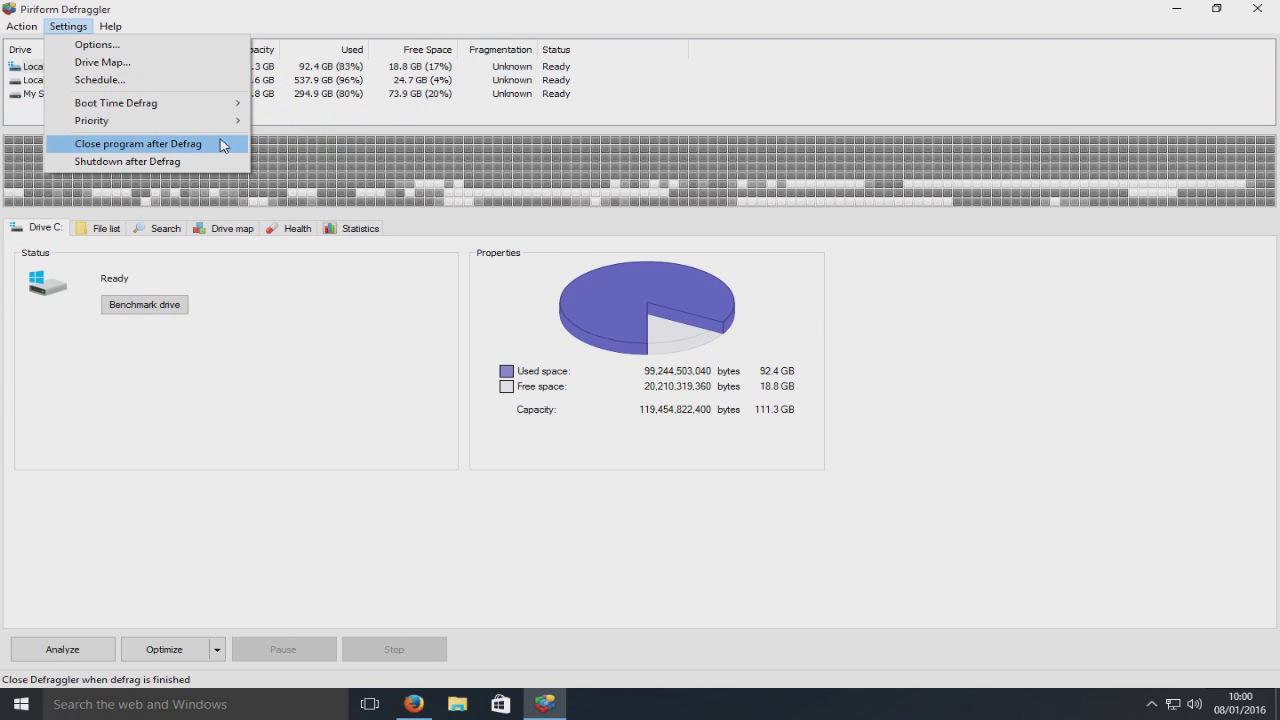
mouse_move(222, 144)
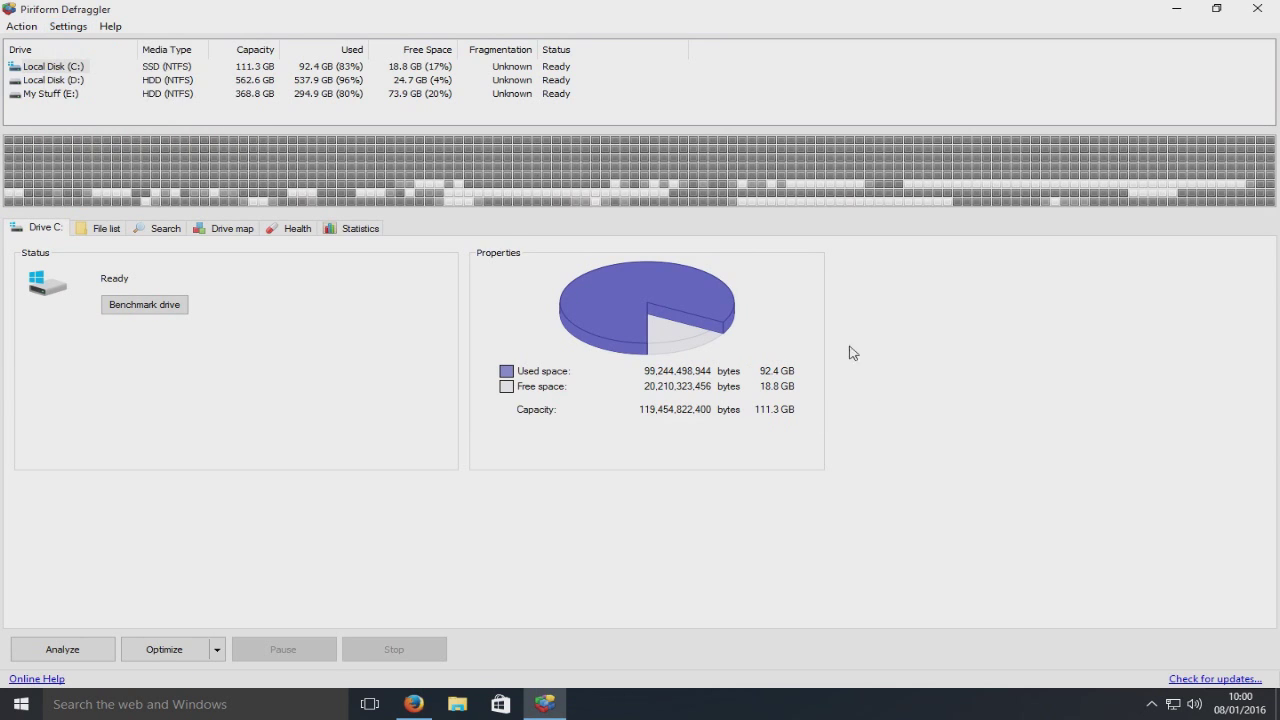
mouse_move(207, 67)
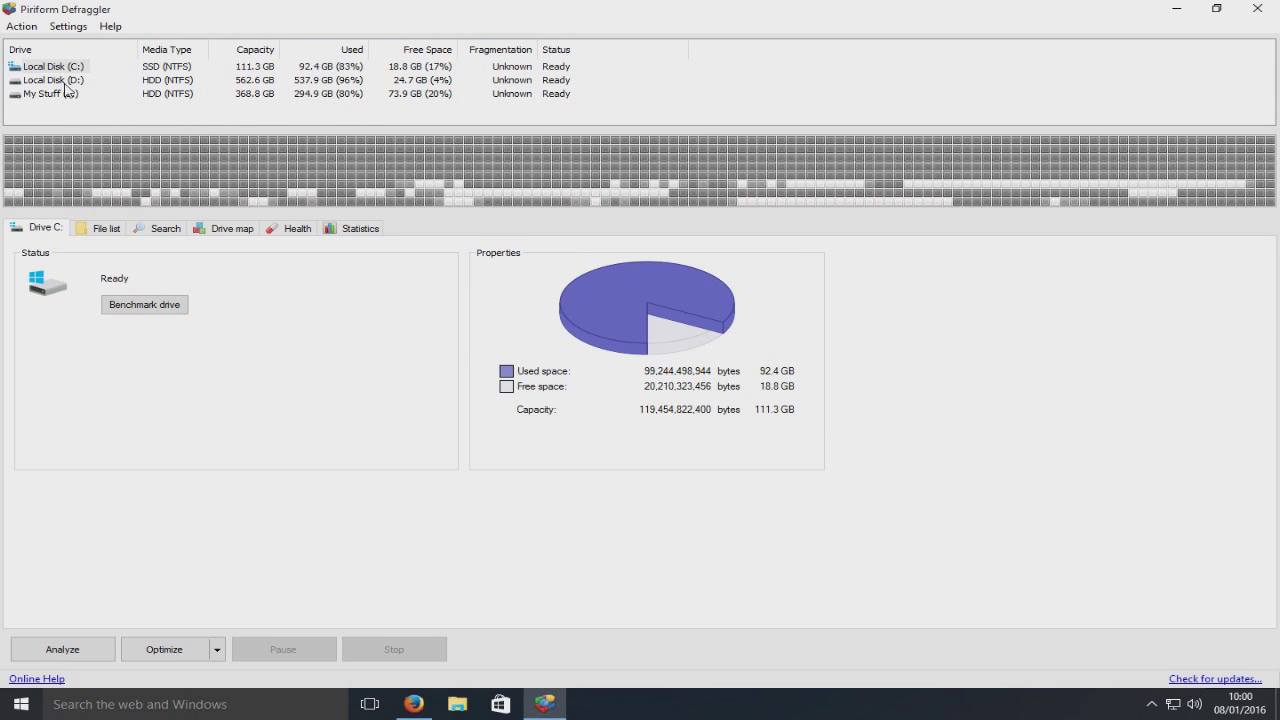
Step: Select Local Disk (D:) and show its drive map colour legend
left_click(50, 79)
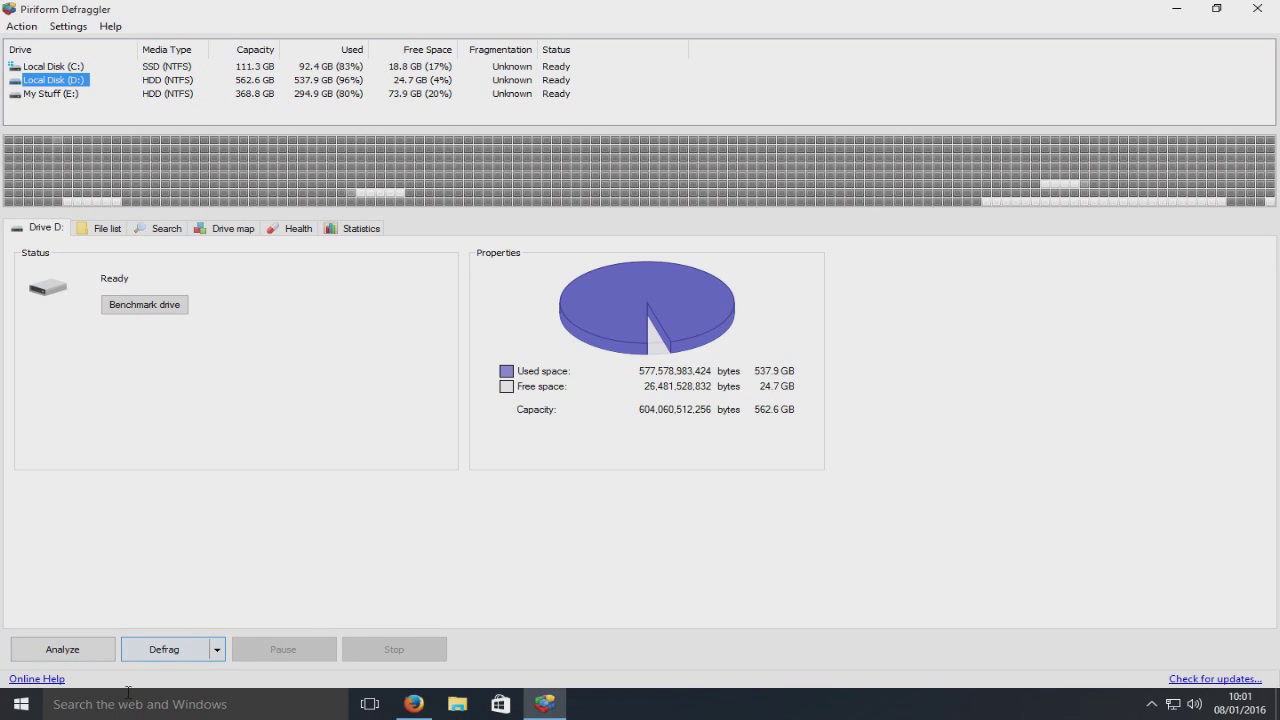
mouse_move(380, 622)
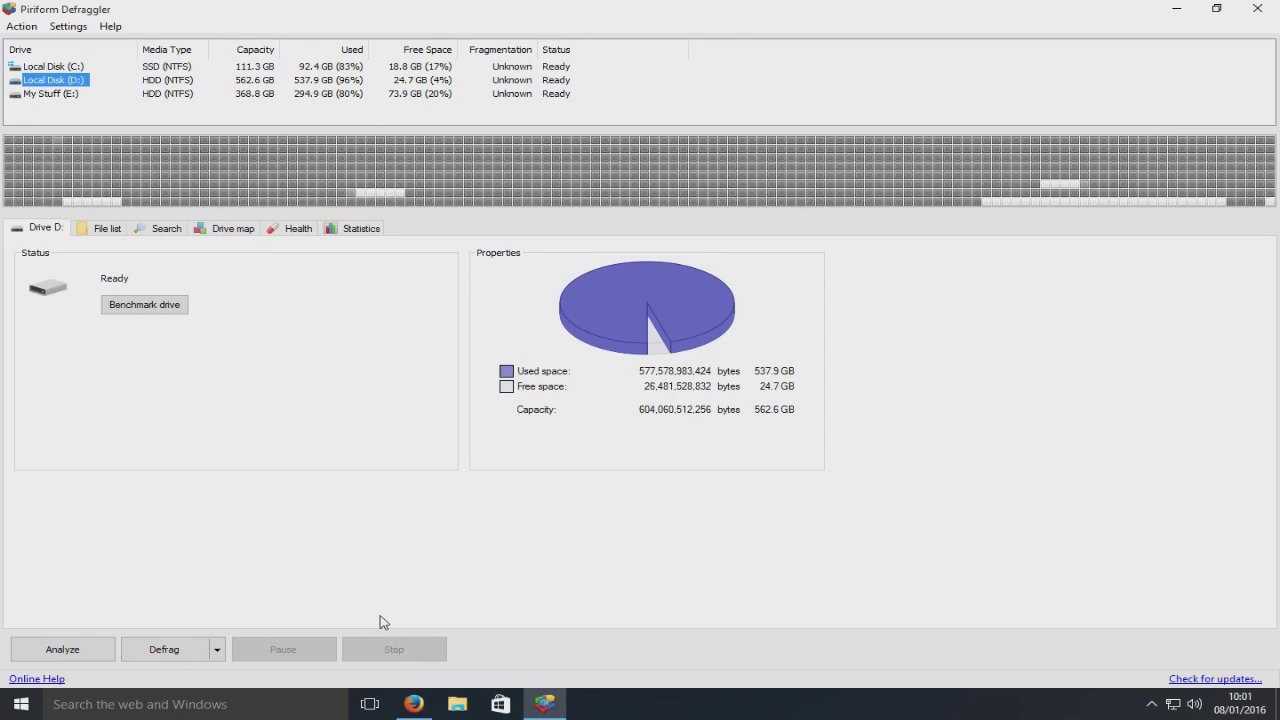
mouse_move(1180, 687)
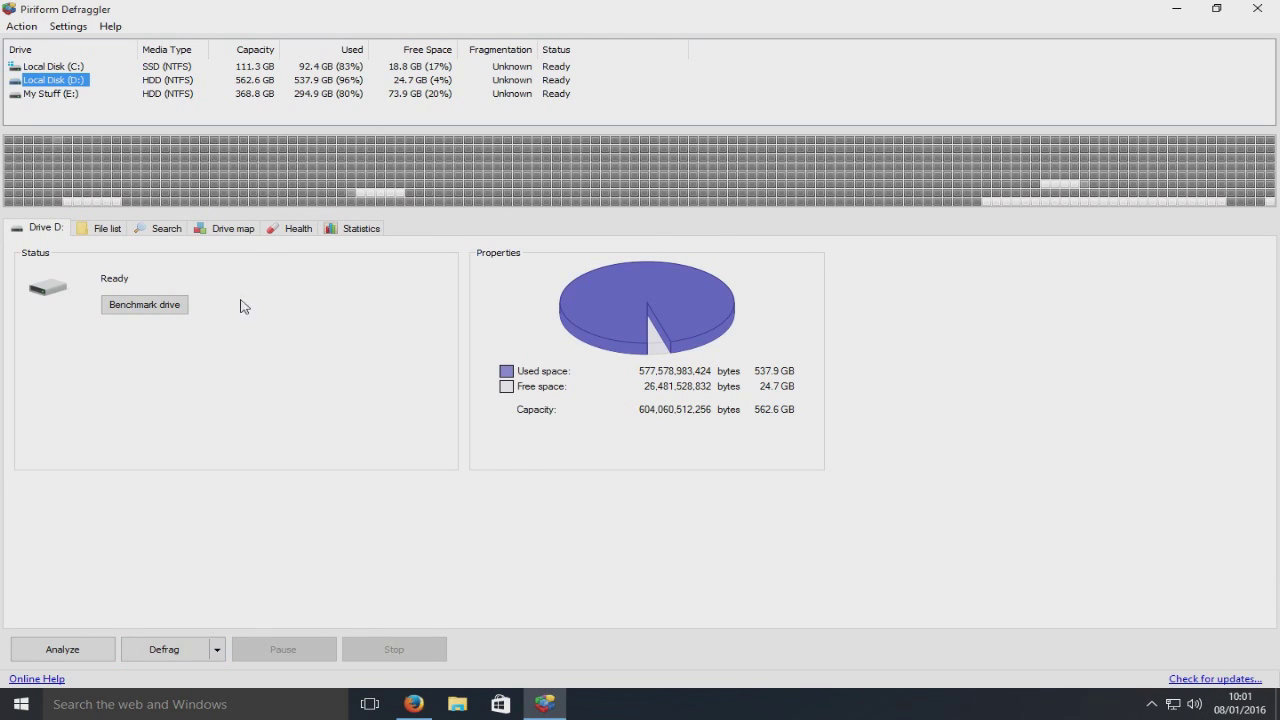
mouse_move(549, 152)
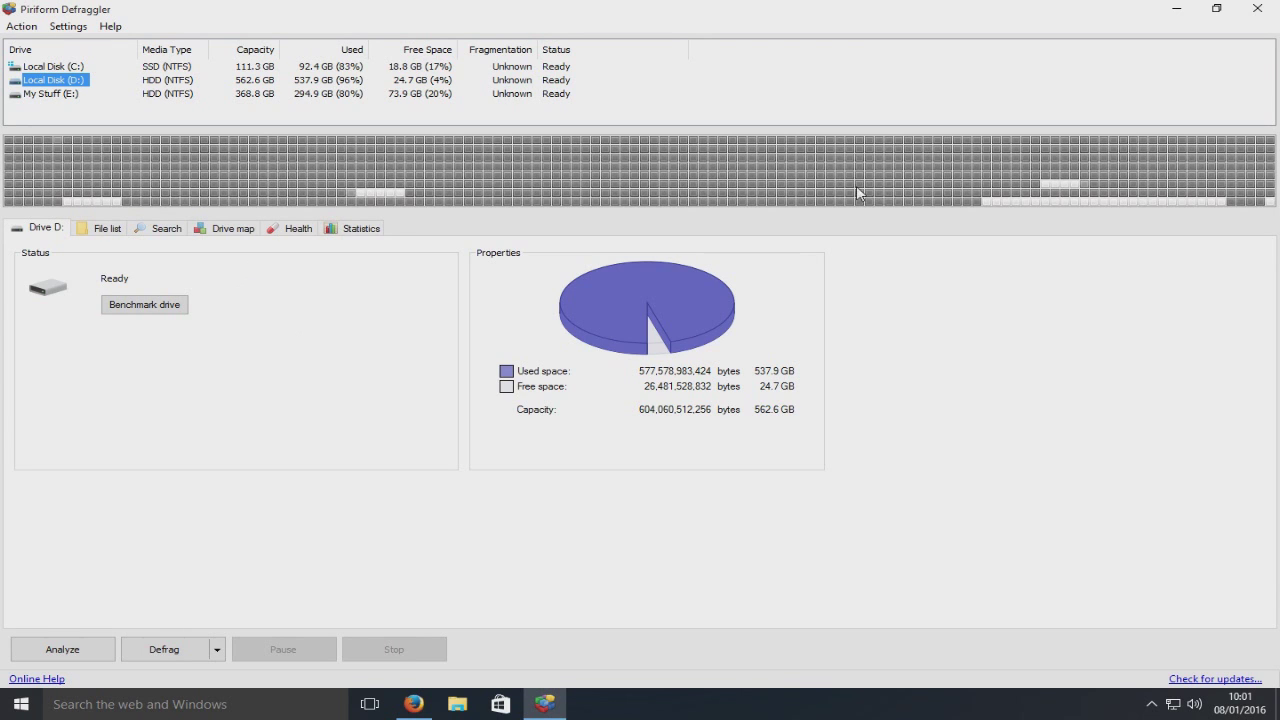
left_click(232, 228)
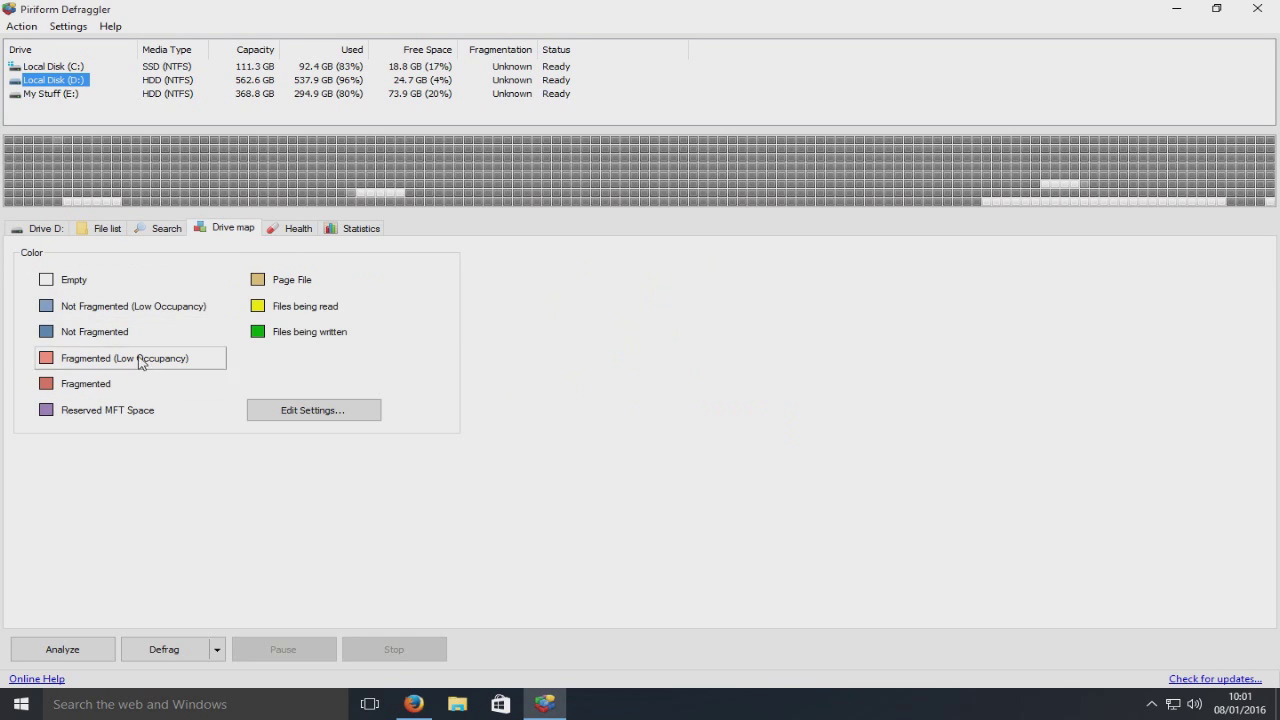
mouse_move(298, 298)
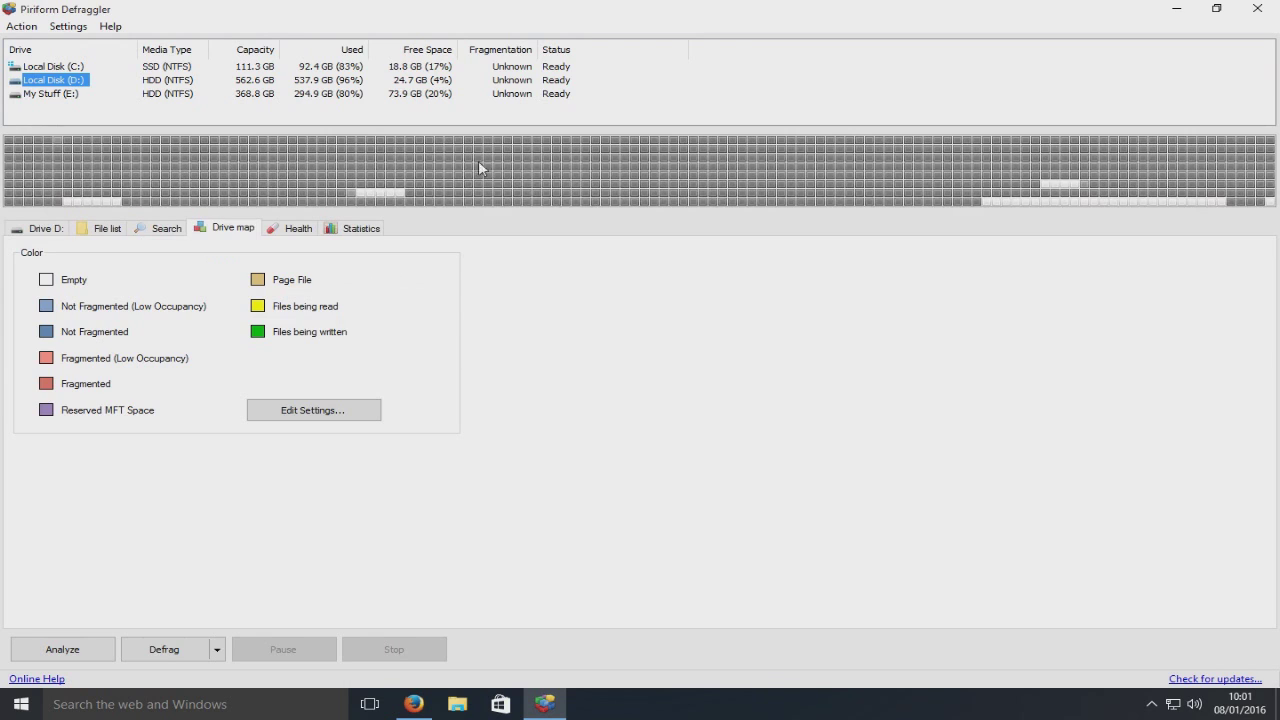
mouse_move(797, 271)
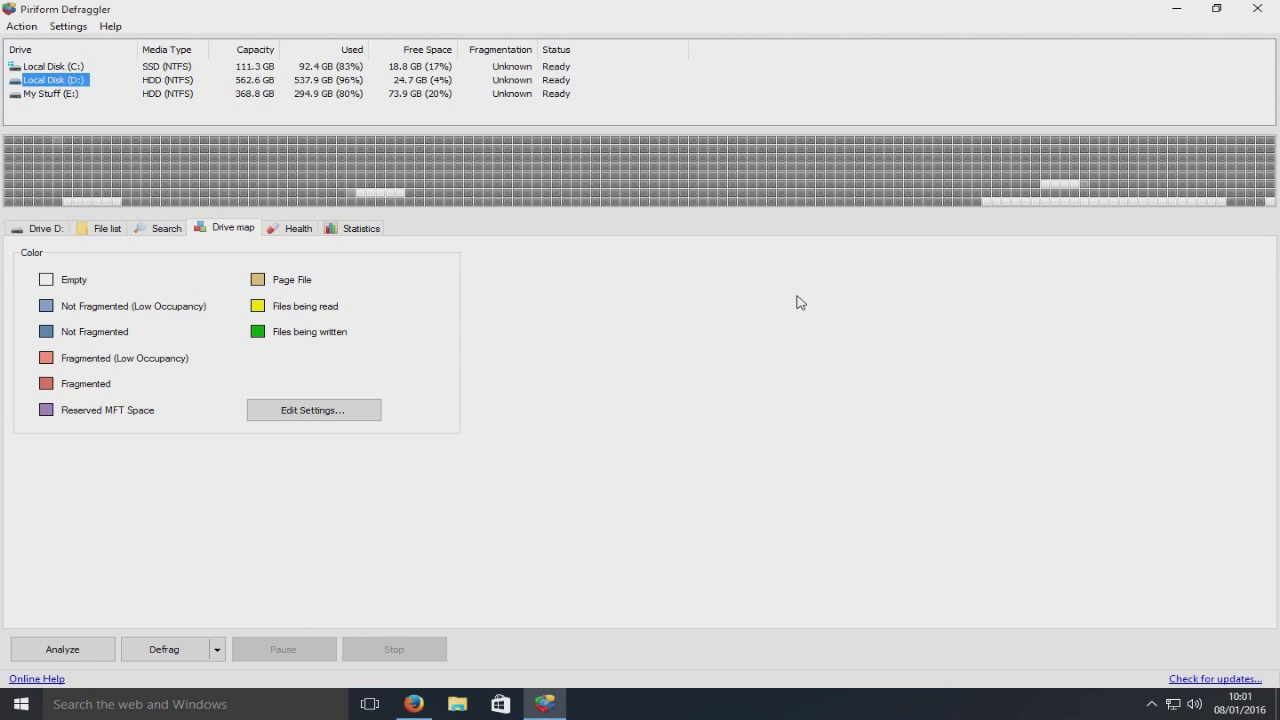
mouse_move(878, 291)
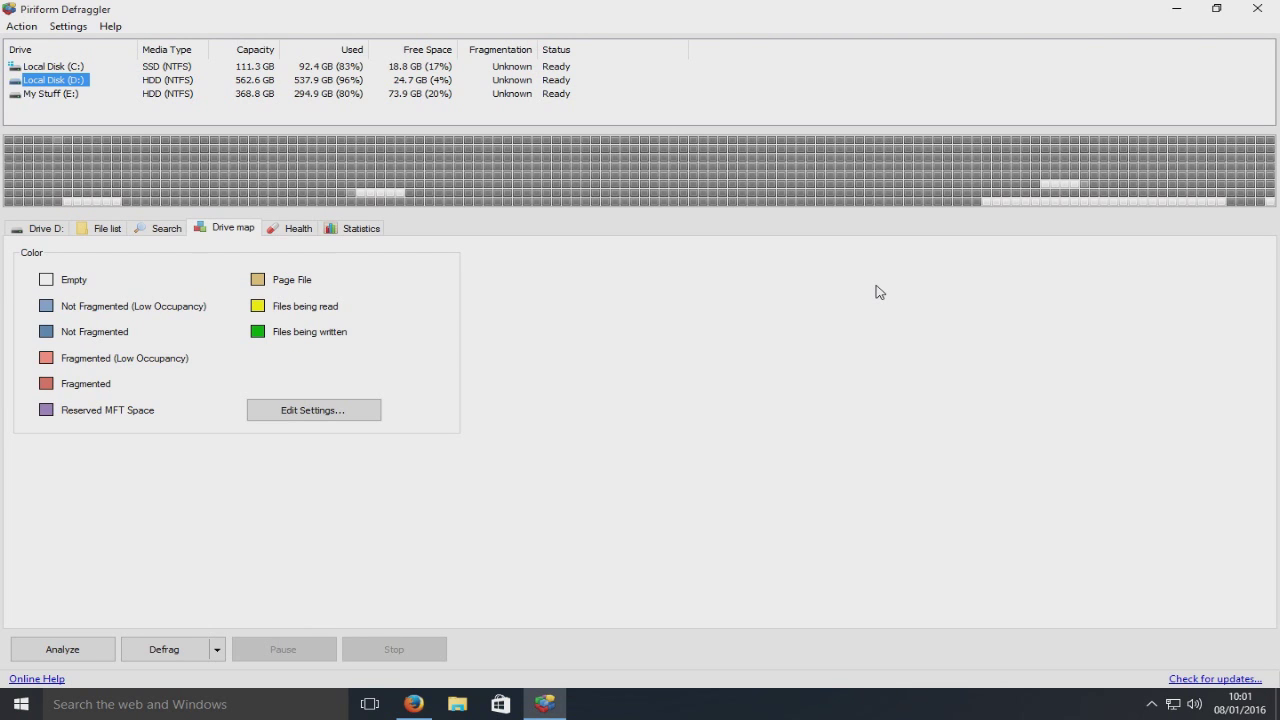